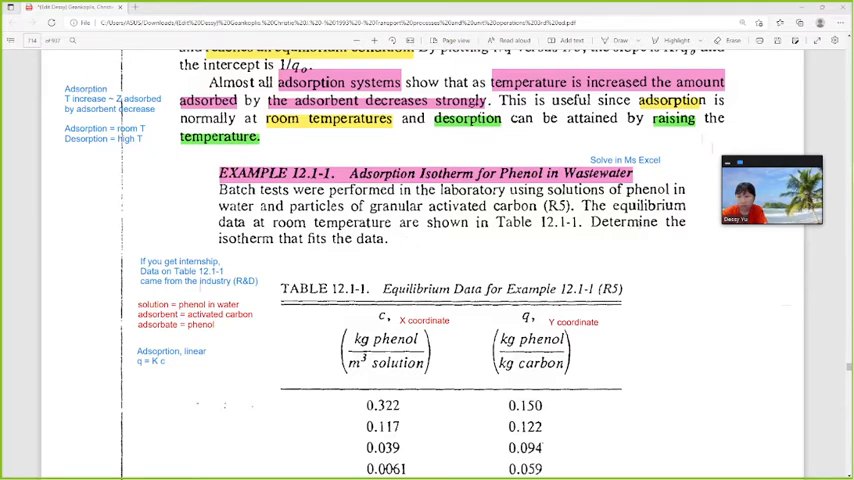
# Step: Scroll the PDF up to the isotherm equations, then back down to Table 12.1-1's phenol data
pyautogui.scroll(3)
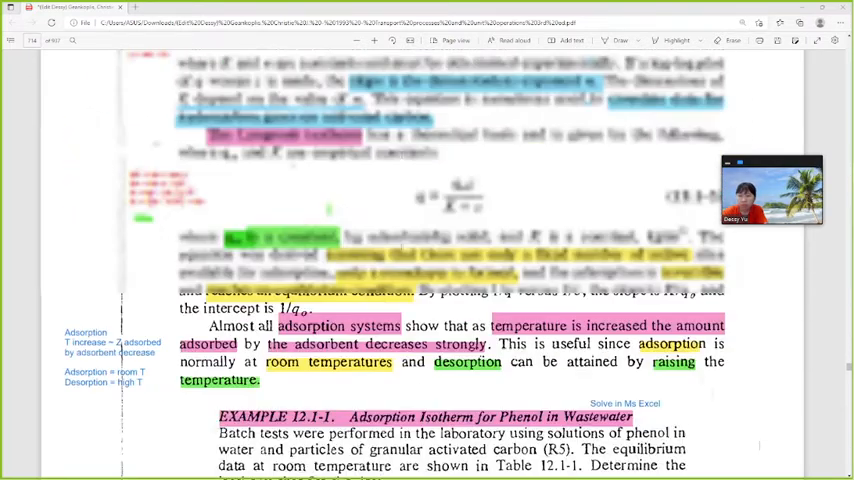
pyautogui.scroll(3)
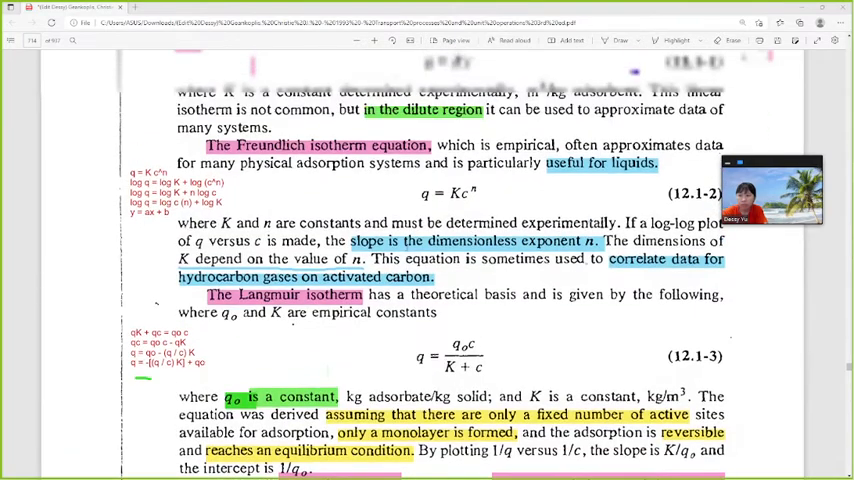
pyautogui.scroll(3)
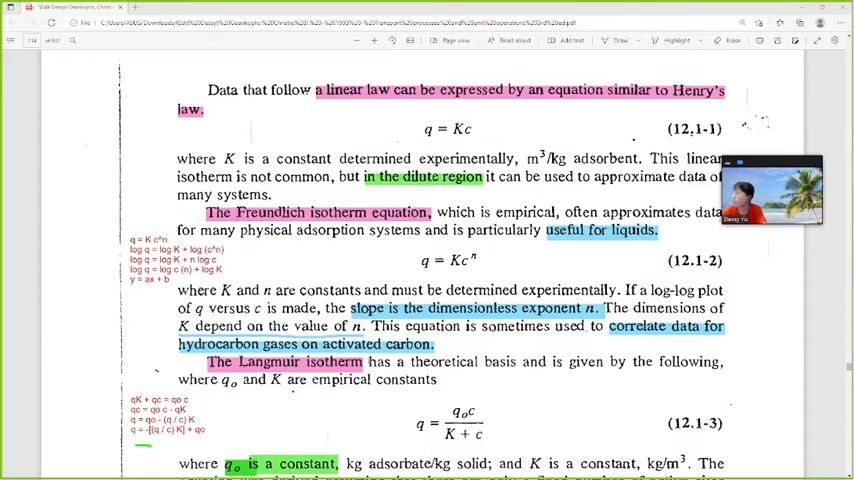
pyautogui.scroll(-3)
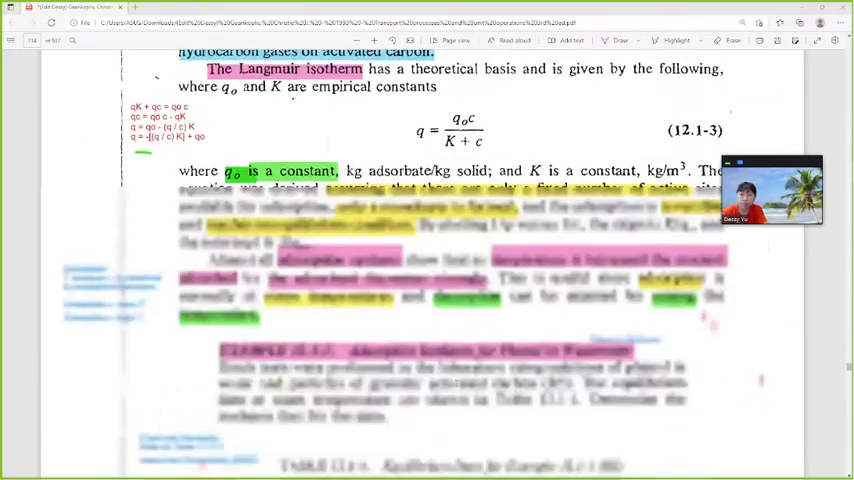
pyautogui.scroll(-3)
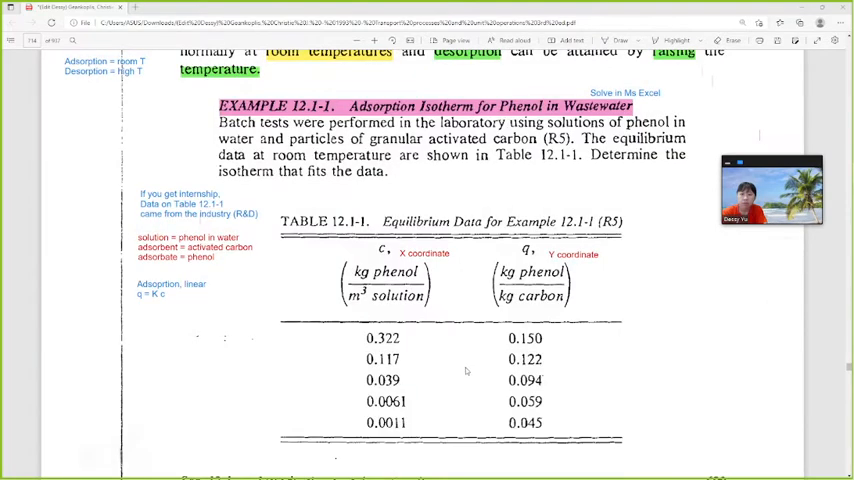
pyautogui.moveTo(326, 272)
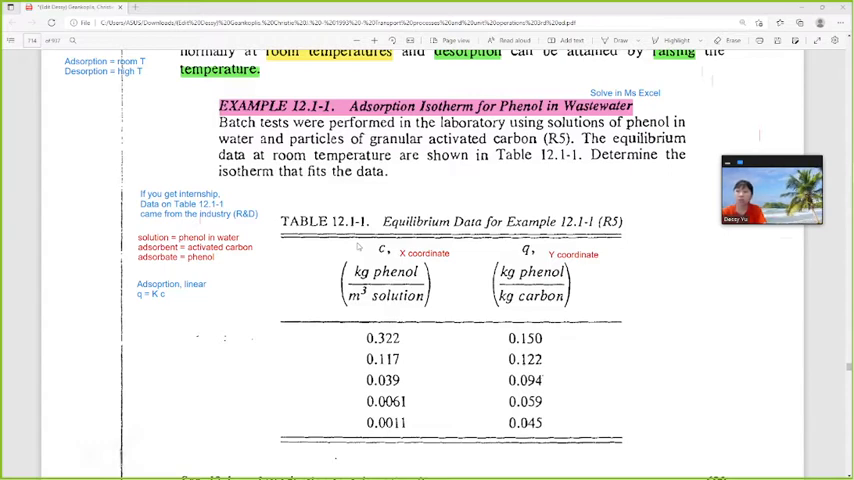
pyautogui.moveTo(680, 314)
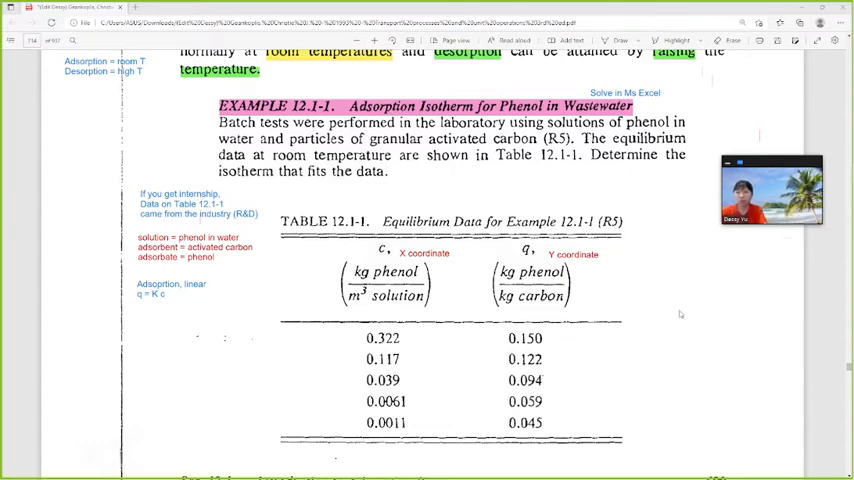
pyautogui.moveTo(664, 298)
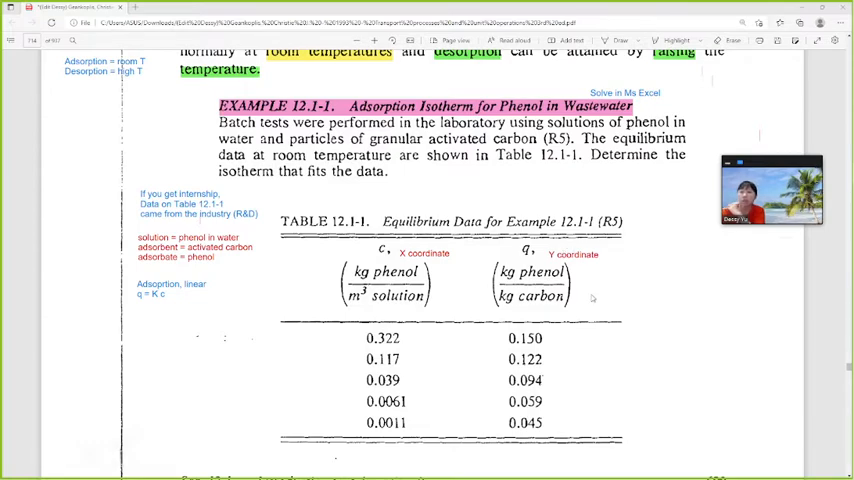
pyautogui.scroll(-3)
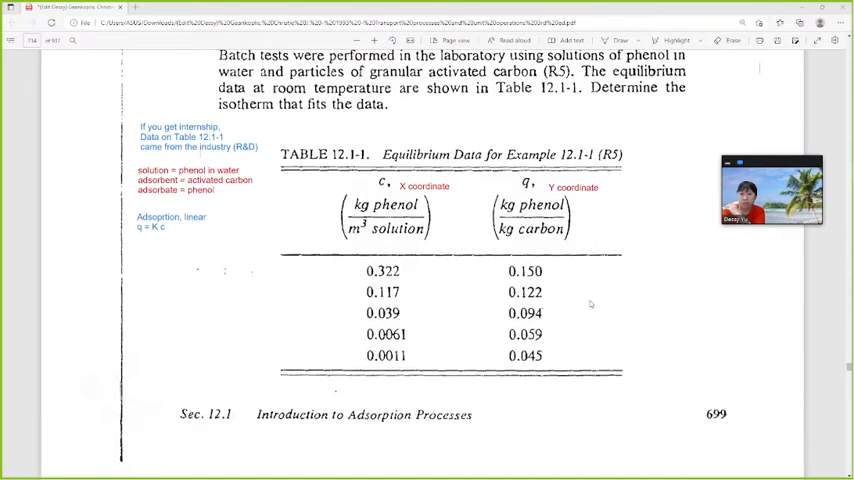
# Step: Scroll down to the Solution paragraph giving the Freundlich fit q = 0.199c^0.229
pyautogui.scroll(-3)
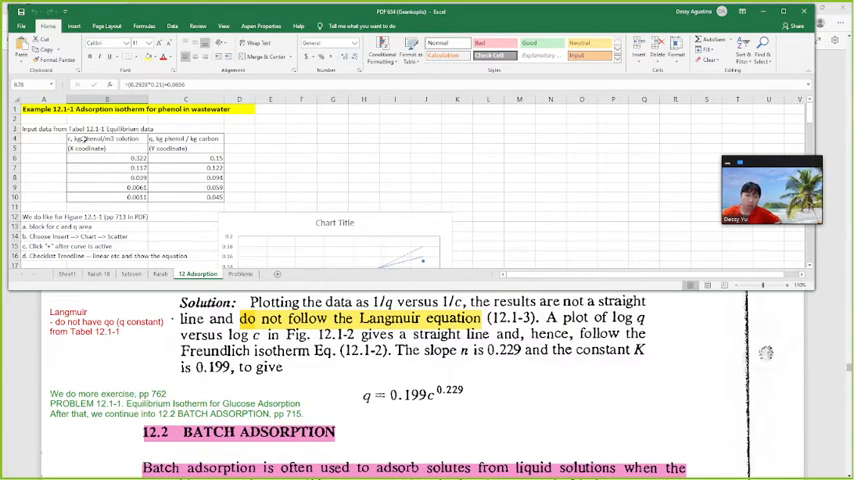
# Step: Scroll down the sheet to place a second scatter chart of the phenol data beside the linear one
pyautogui.scroll(-3)
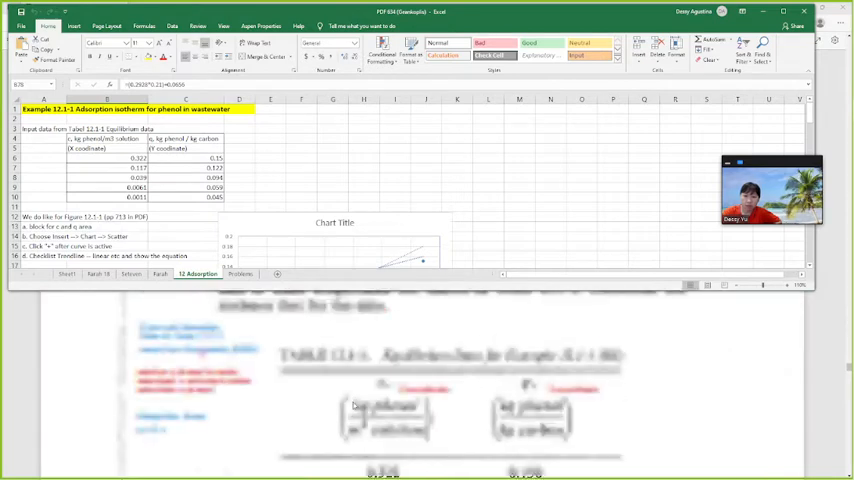
pyautogui.scroll(-3)
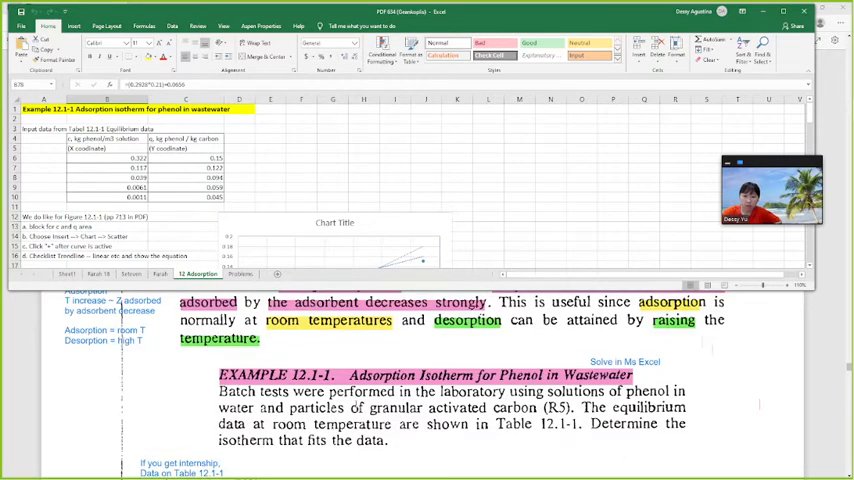
pyautogui.scroll(-3)
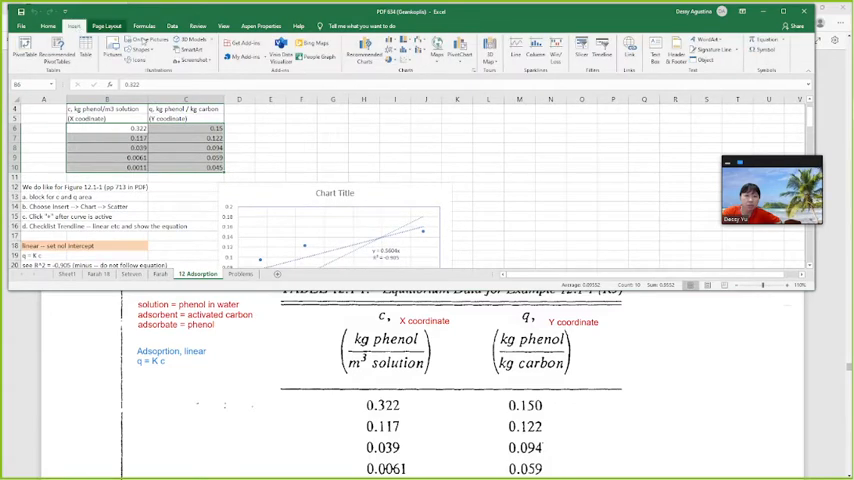
pyautogui.moveTo(408, 52)
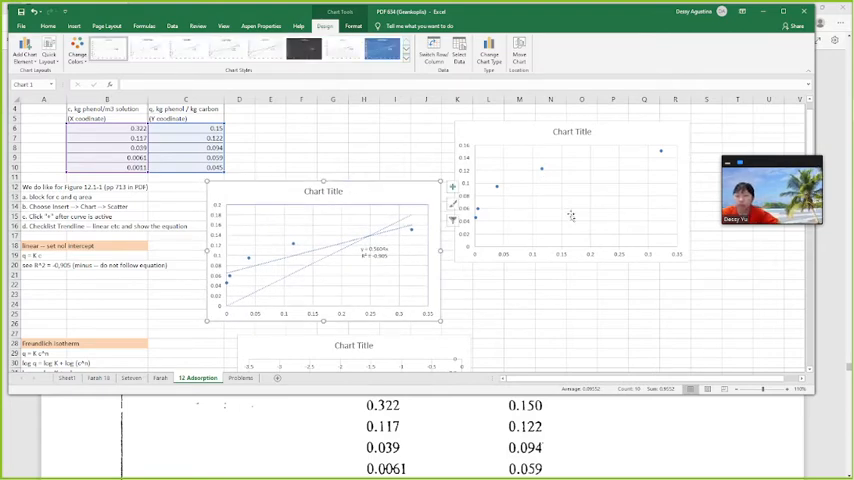
pyautogui.moveTo(556, 262)
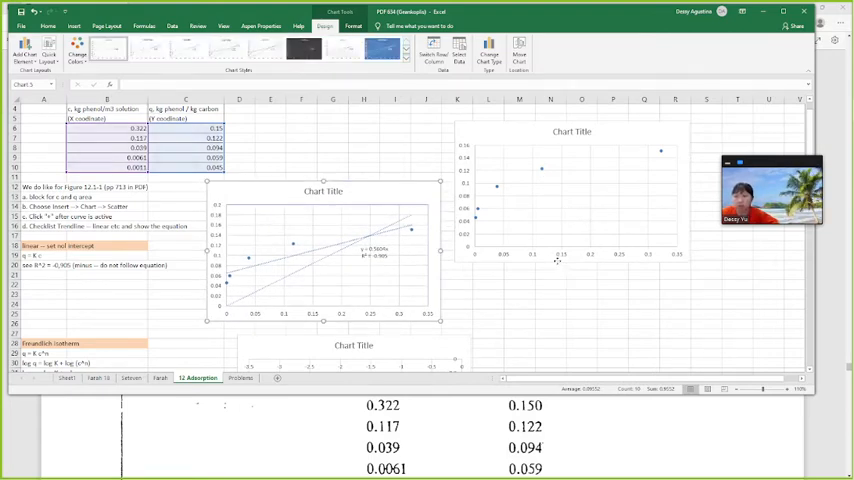
# Step: Add a trendline to the second scatter chart via Chart Elements and bring up its full formatting options
pyautogui.click(572, 190)
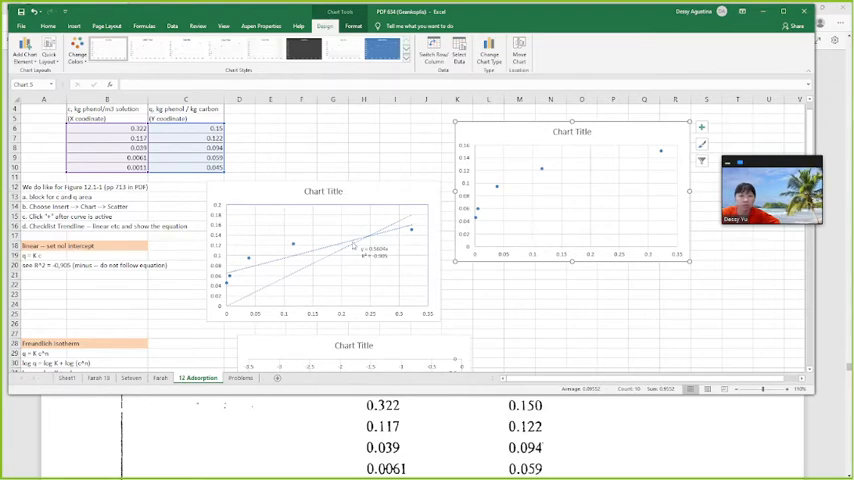
pyautogui.moveTo(624, 192)
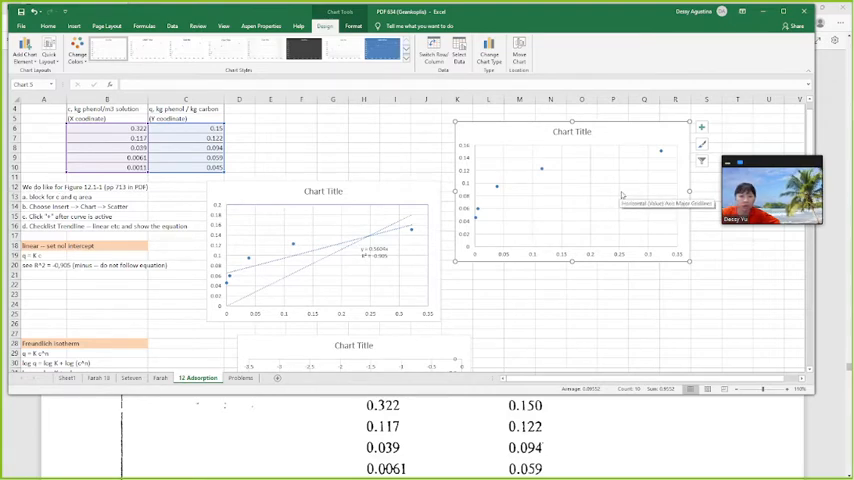
pyautogui.moveTo(582, 200)
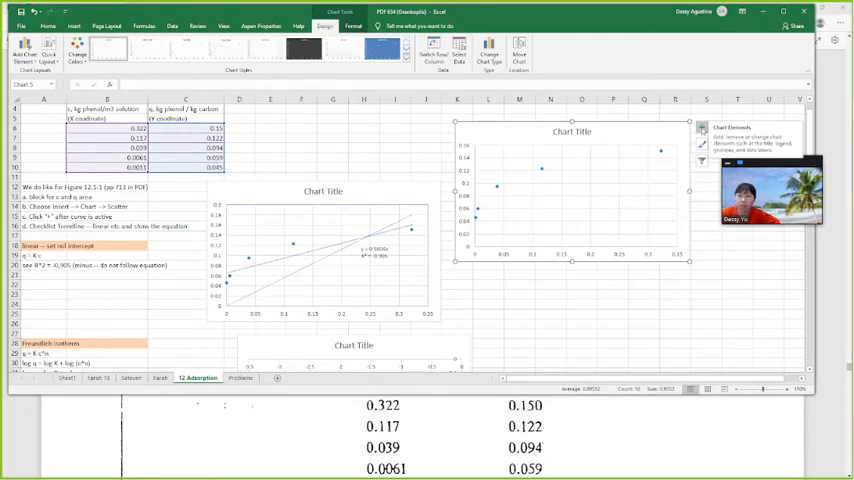
pyautogui.click(704, 128)
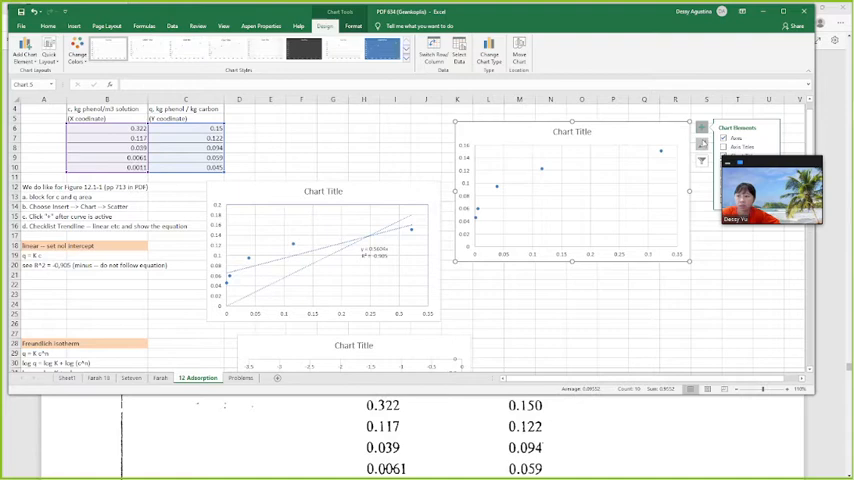
pyautogui.click(700, 128)
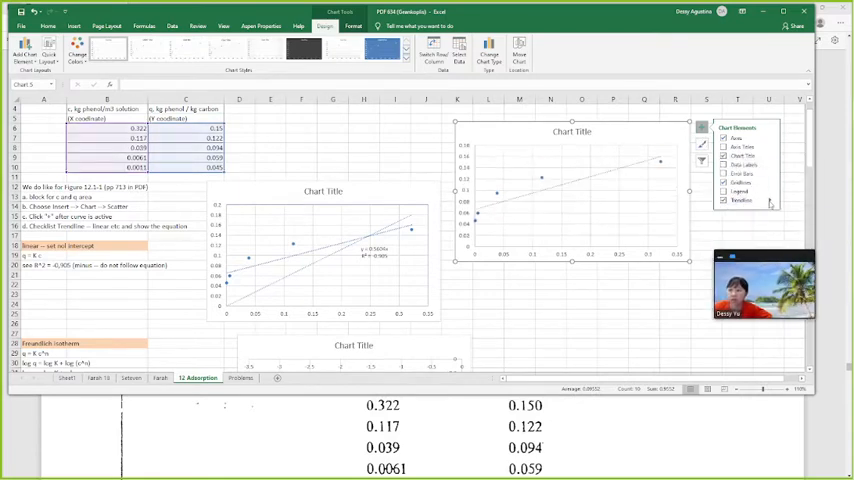
pyautogui.click(768, 200)
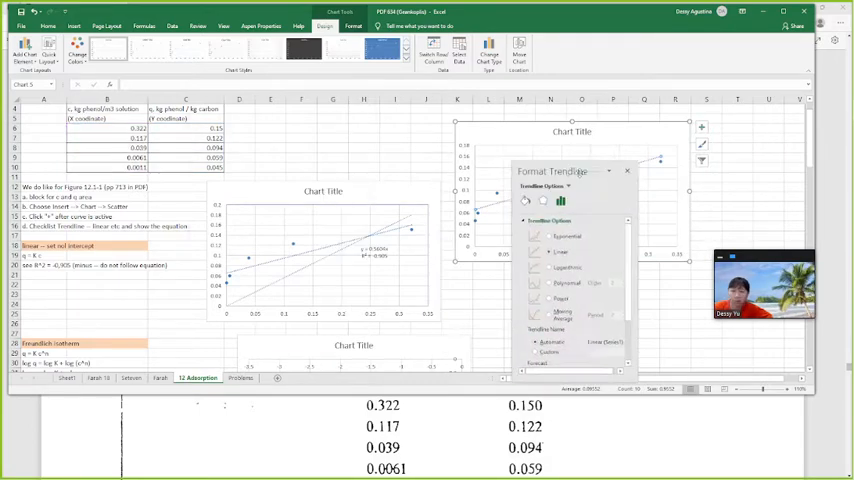
# Step: Show the linear trendline's equation and R² value on the first chart, then close its settings
pyautogui.moveTo(552, 172); pyautogui.dragTo(360, 126)
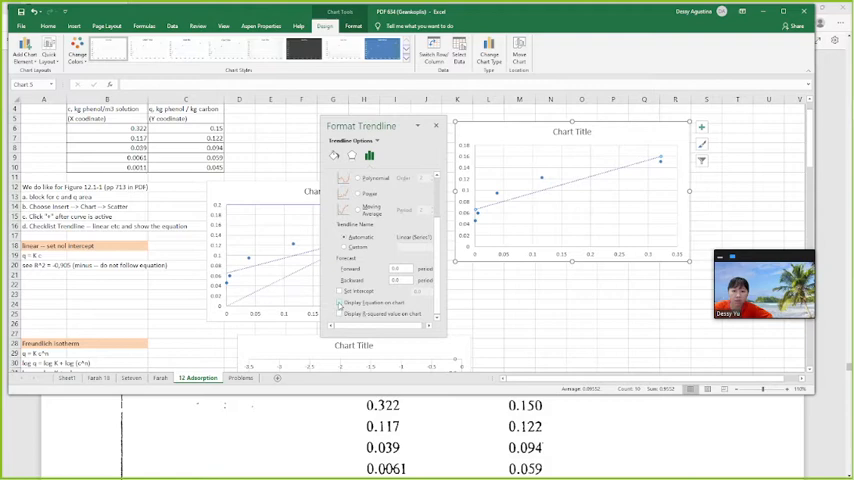
pyautogui.click(340, 302)
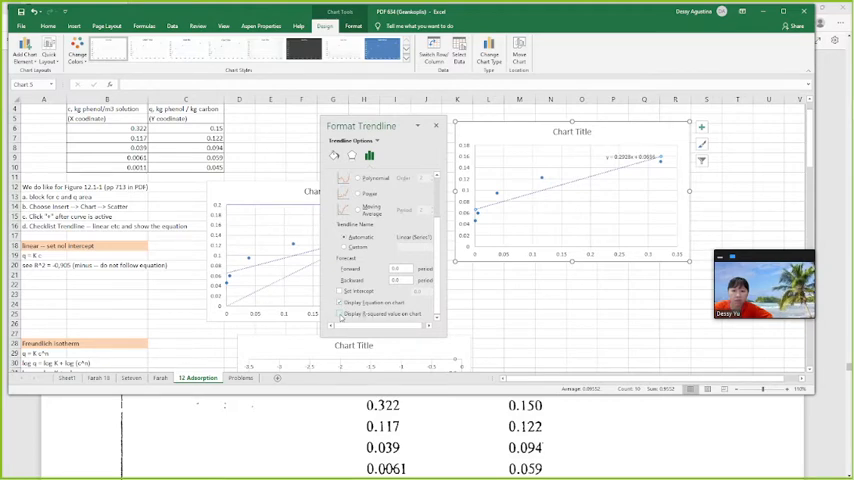
pyautogui.click(342, 314)
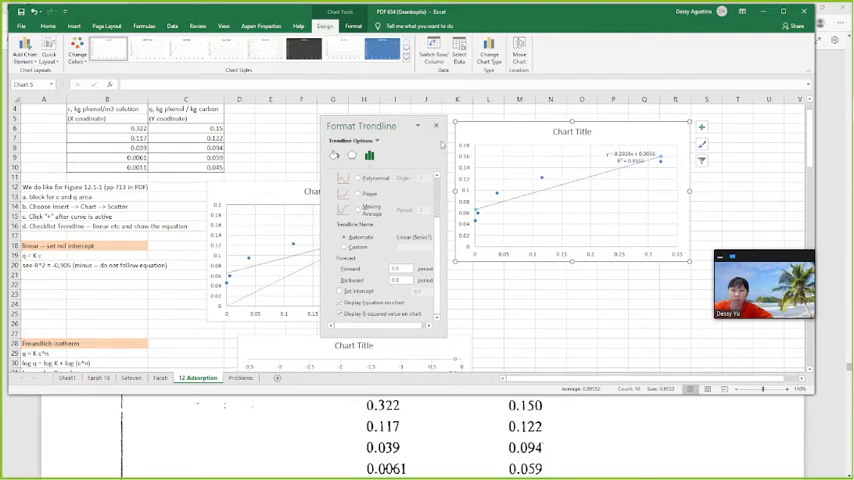
pyautogui.click(436, 126)
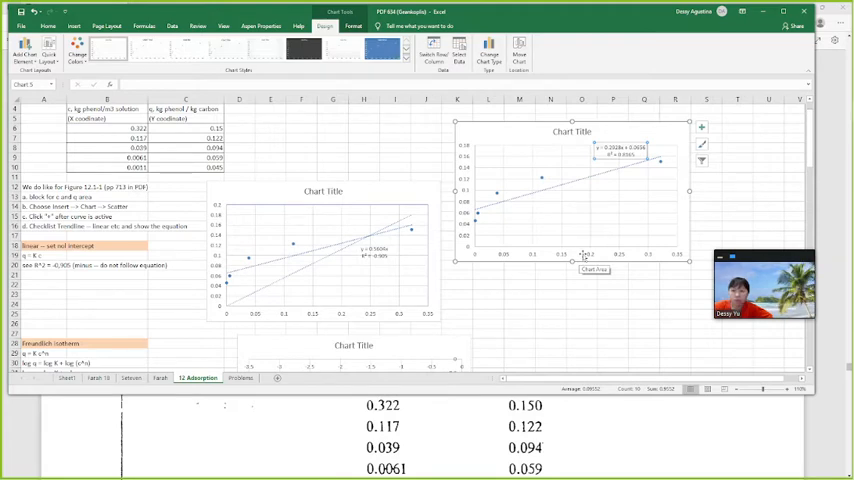
pyautogui.moveTo(576, 188)
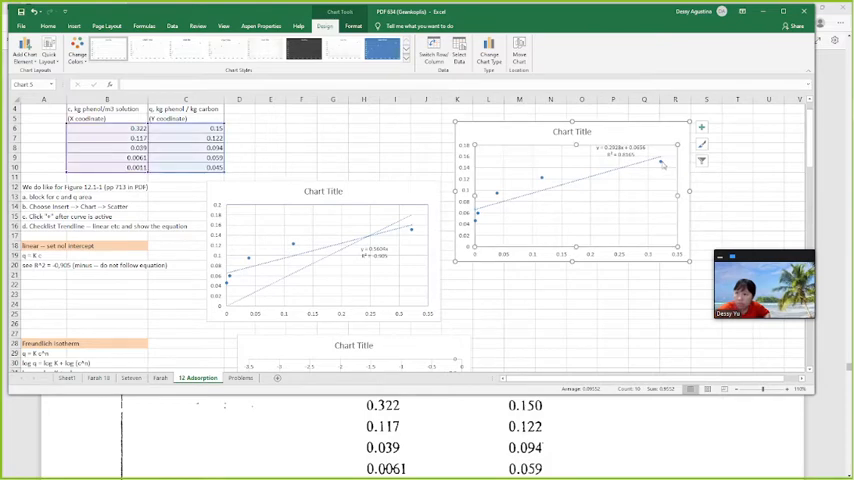
# Step: Fit a power trendline to the second chart with its equation and R² displayed
pyautogui.click(700, 128)
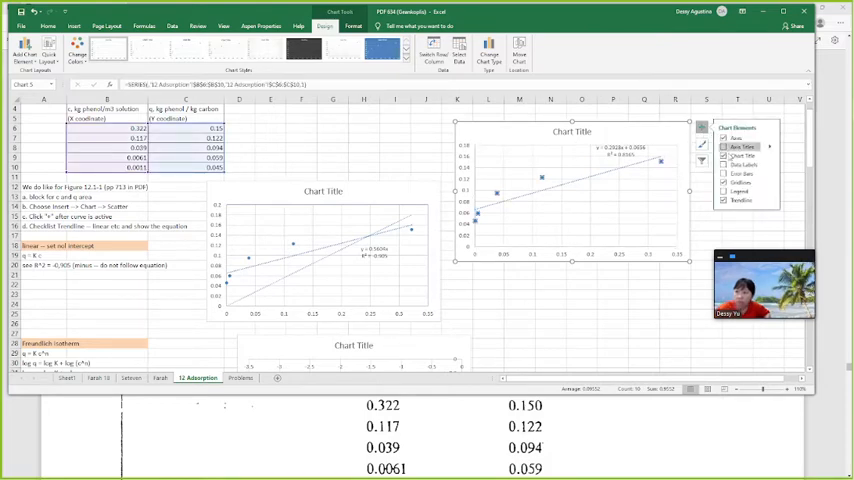
pyautogui.click(768, 200)
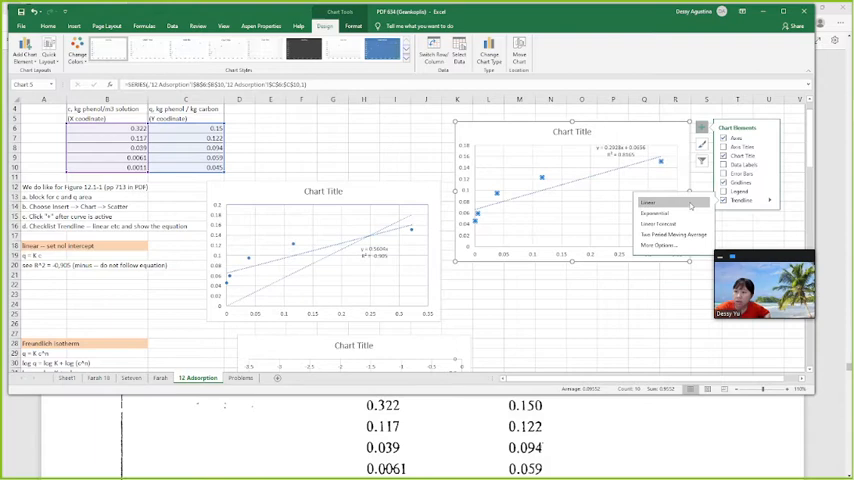
pyautogui.click(660, 244)
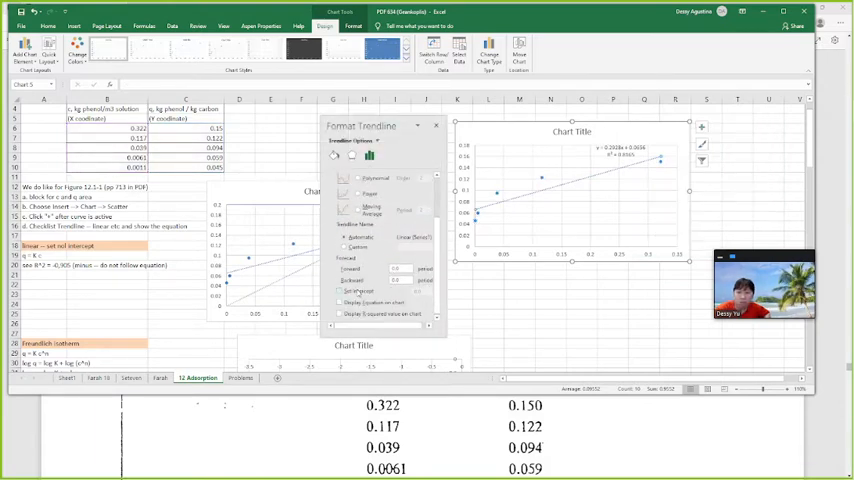
pyautogui.click(348, 302)
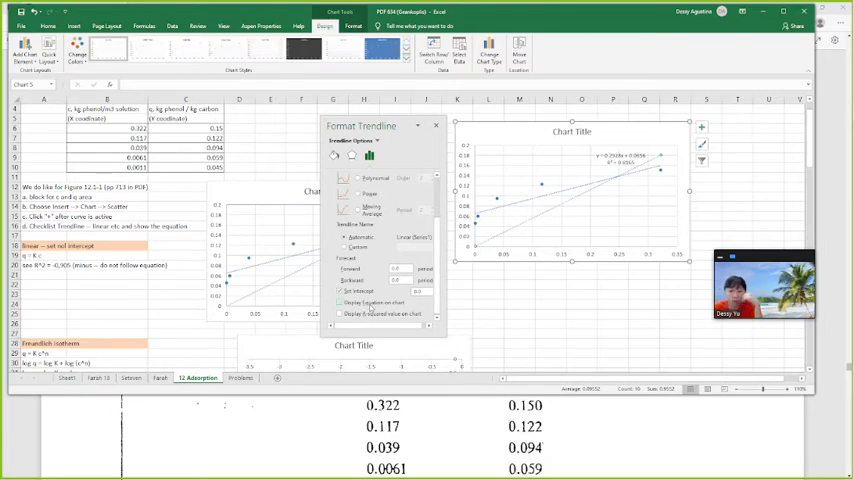
pyautogui.click(342, 312)
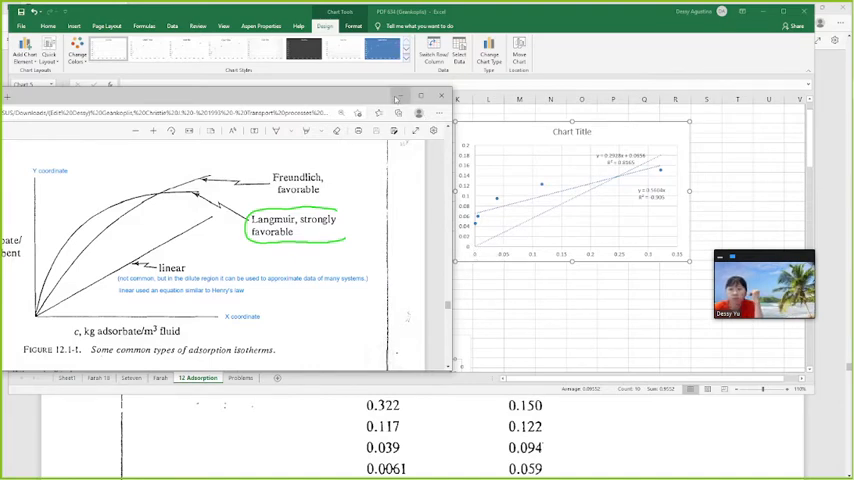
# Step: Return to the Excel sheet after comparing with the textbook isotherm figure
pyautogui.click(440, 96)
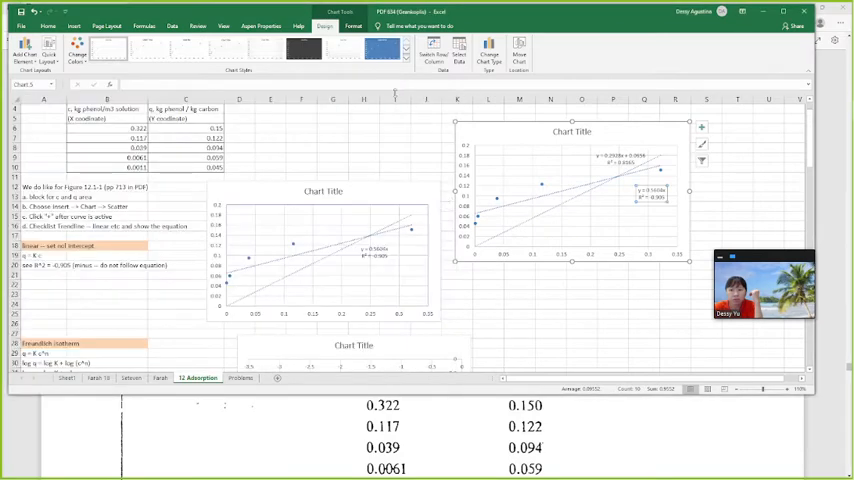
pyautogui.moveTo(664, 220)
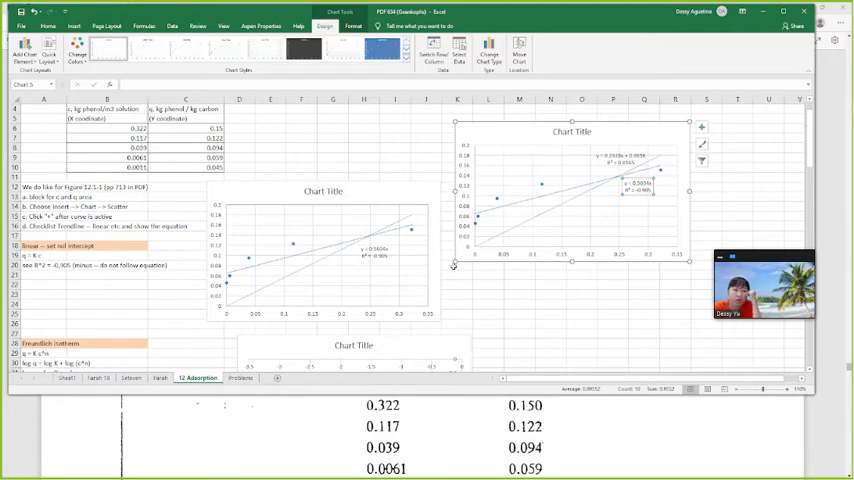
pyautogui.scroll(-3)
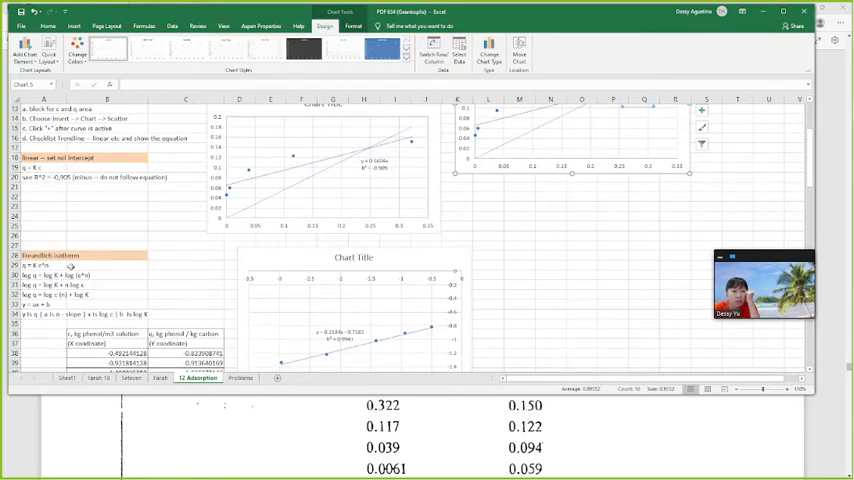
pyautogui.click(48, 24)
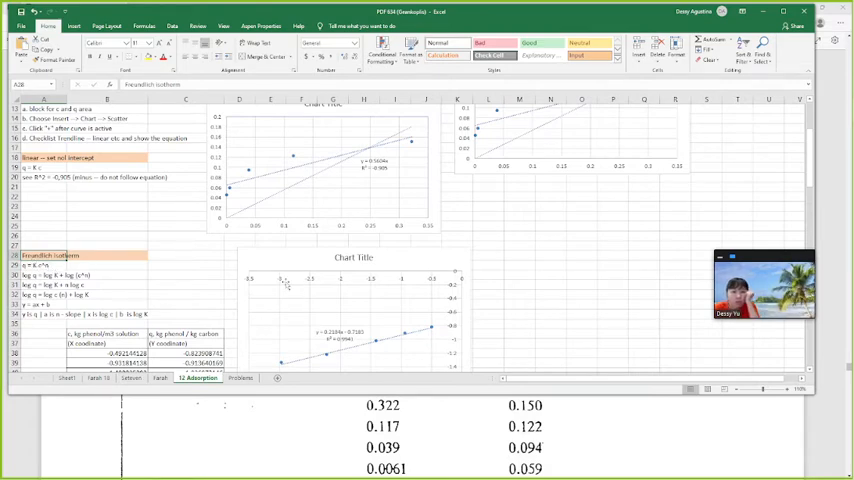
pyautogui.scroll(-3)
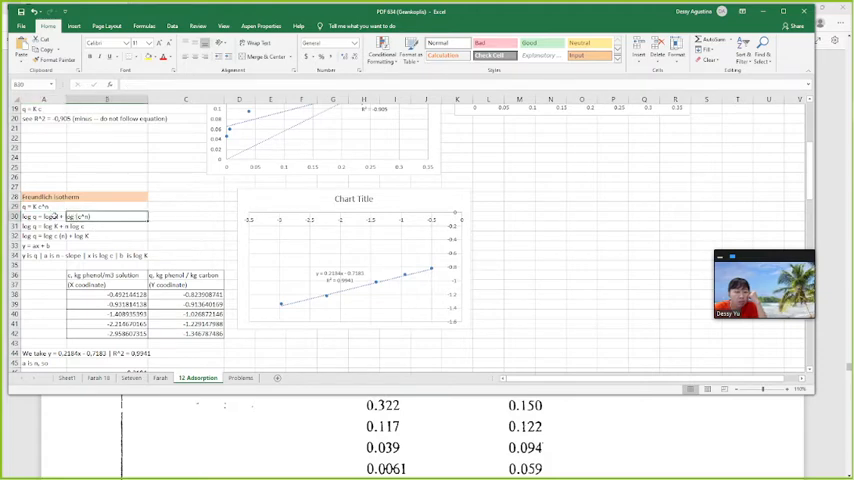
pyautogui.click(80, 216)
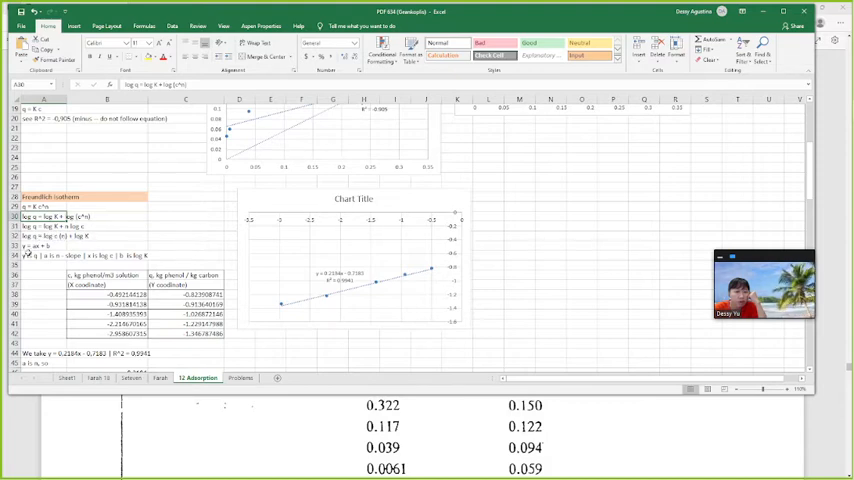
pyautogui.click(40, 236)
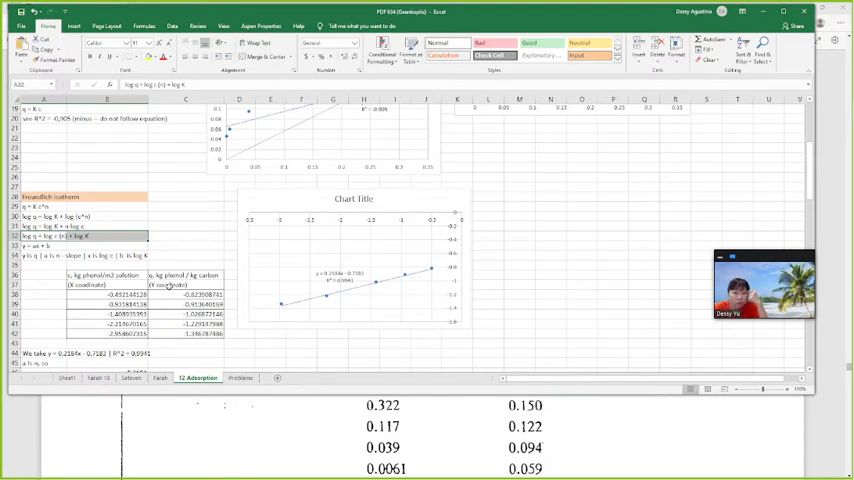
pyautogui.scroll(3)
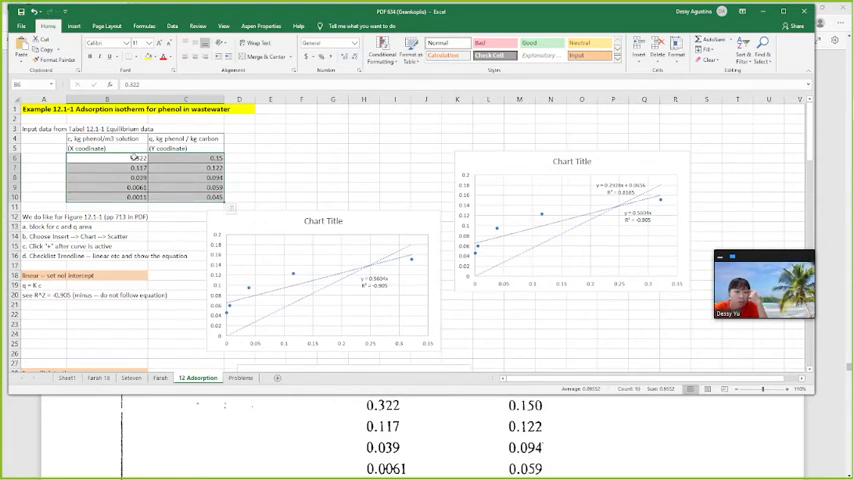
pyautogui.scroll(-3)
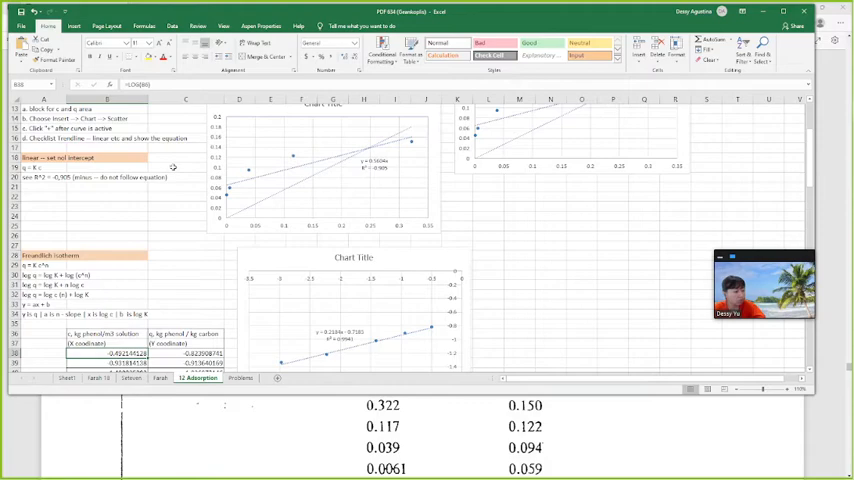
pyautogui.scroll(3)
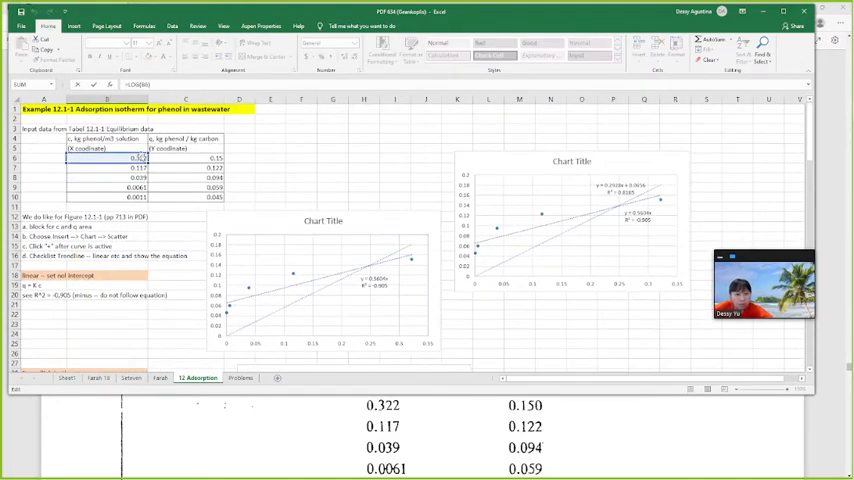
pyautogui.scroll(-3)
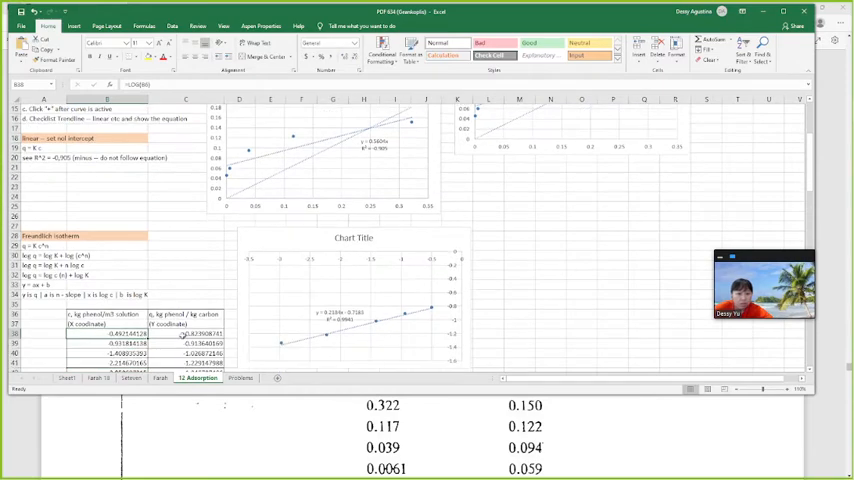
pyautogui.scroll(3)
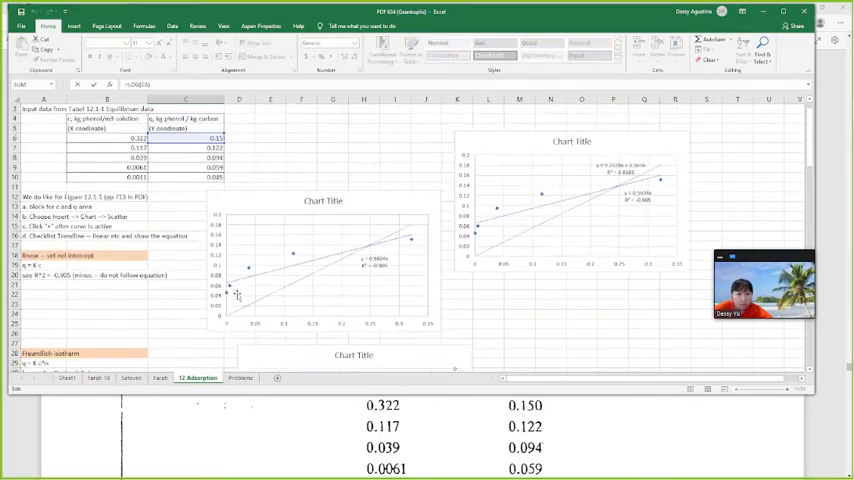
pyautogui.scroll(3)
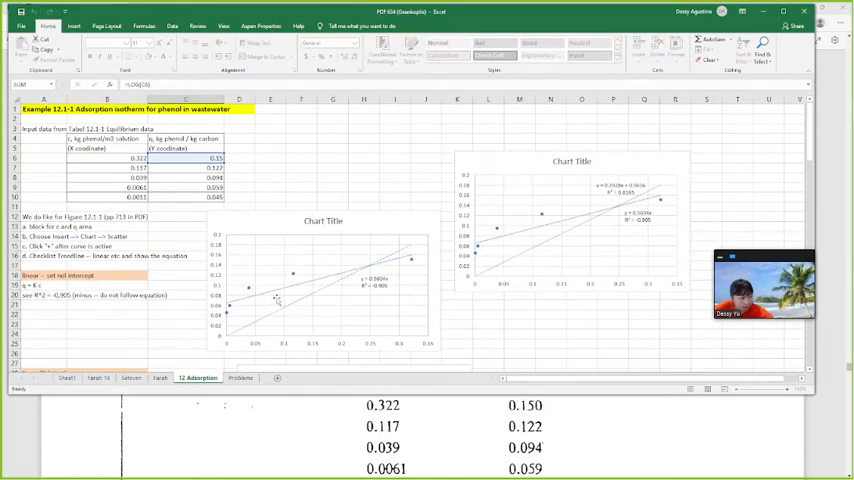
pyautogui.scroll(-3)
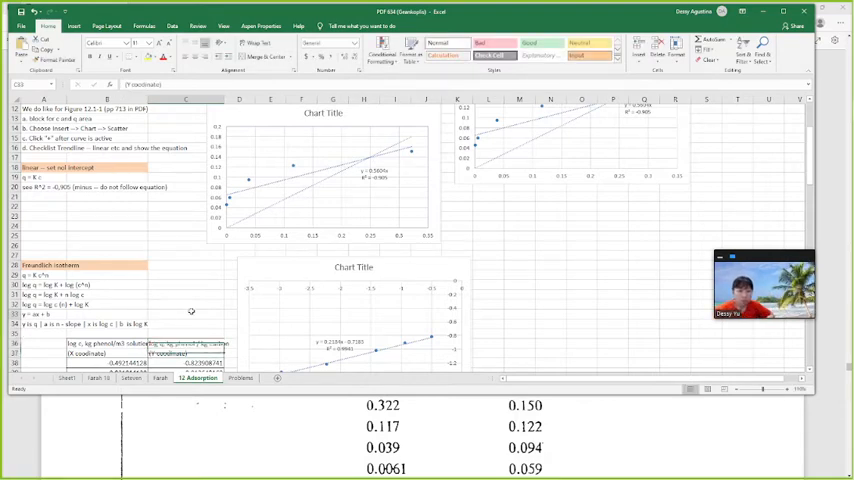
pyautogui.scroll(-3)
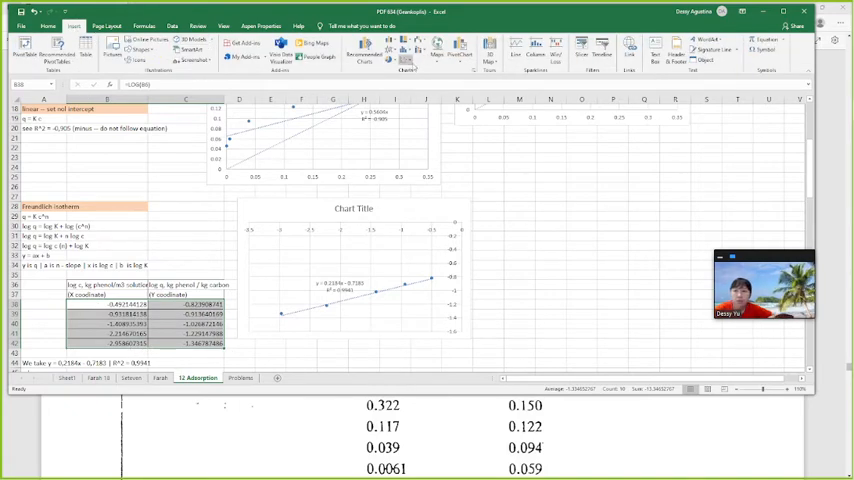
# Step: Insert a scatter chart of the log c and log q values and add a trendline to it
pyautogui.click(412, 84)
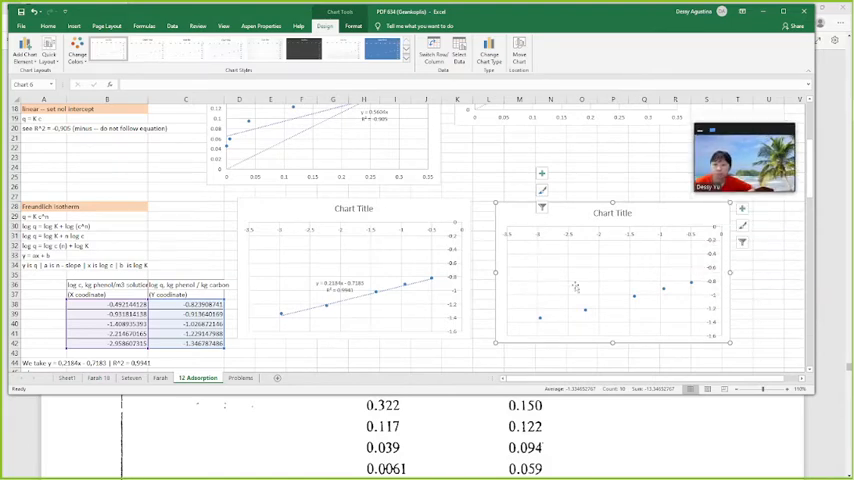
pyautogui.moveTo(610, 316)
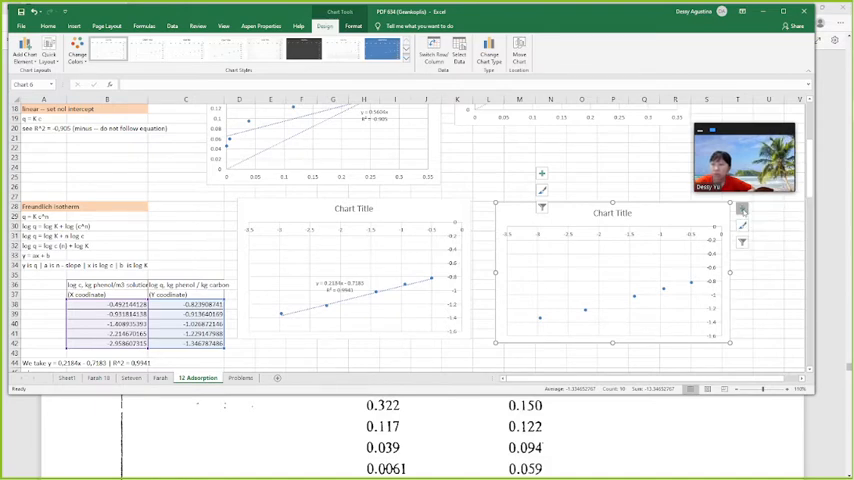
pyautogui.click(742, 208)
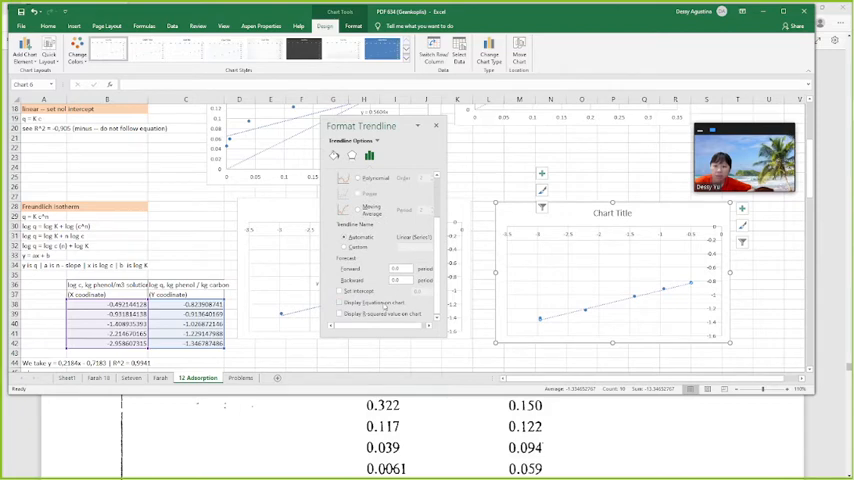
# Step: Display the log-log chart's linear trendline equation and R², then finish the trendline setup
pyautogui.click(340, 304)
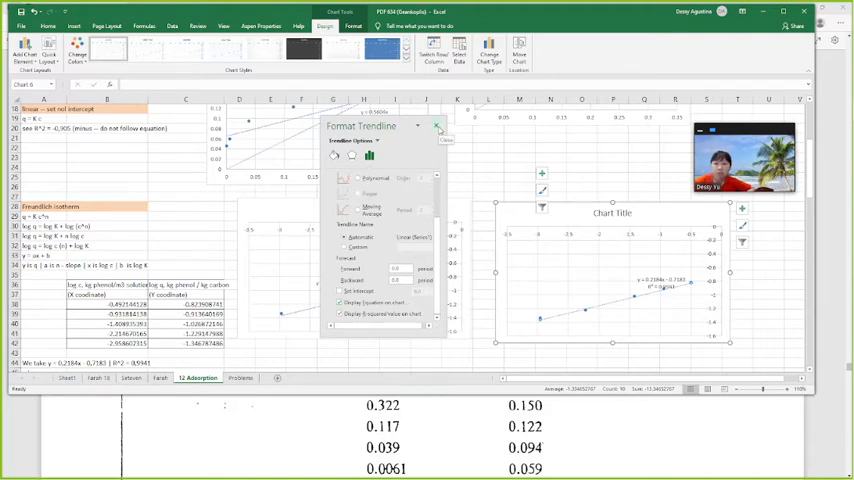
pyautogui.click(436, 128)
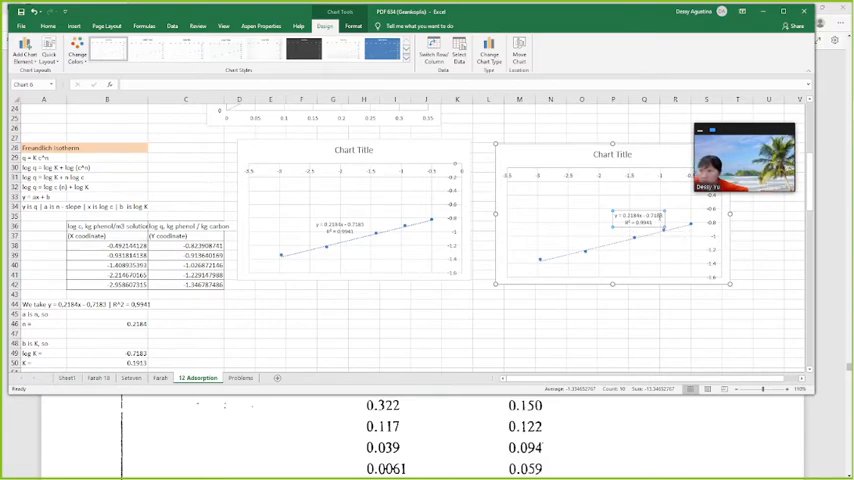
pyautogui.moveTo(632, 230)
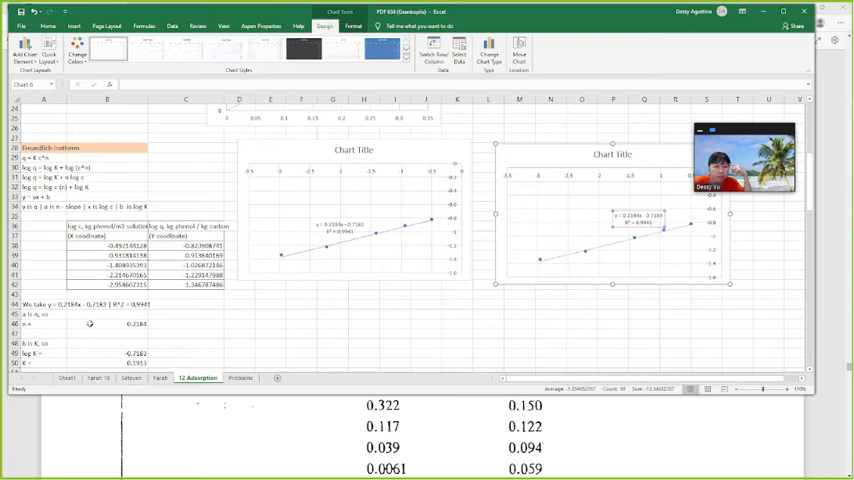
# Step: Enter formulas below the Freundlich table converting the trendline slope and intercept into n and log K
pyautogui.click(40, 304)
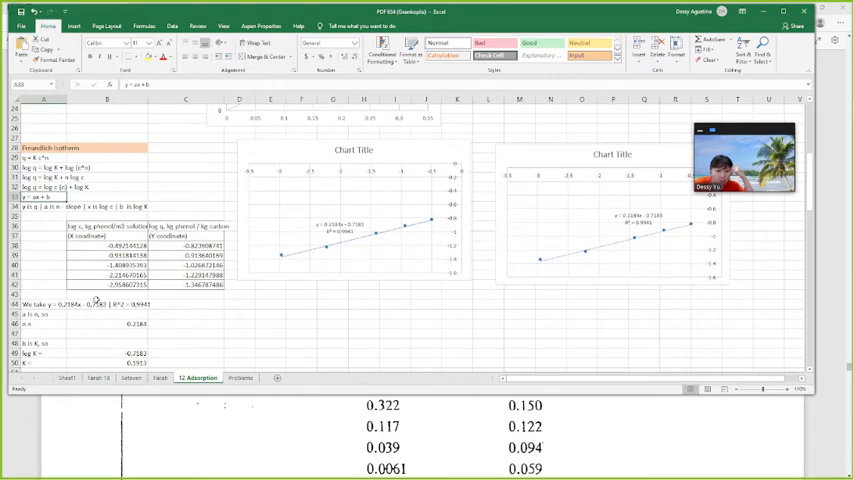
pyautogui.moveTo(80, 322)
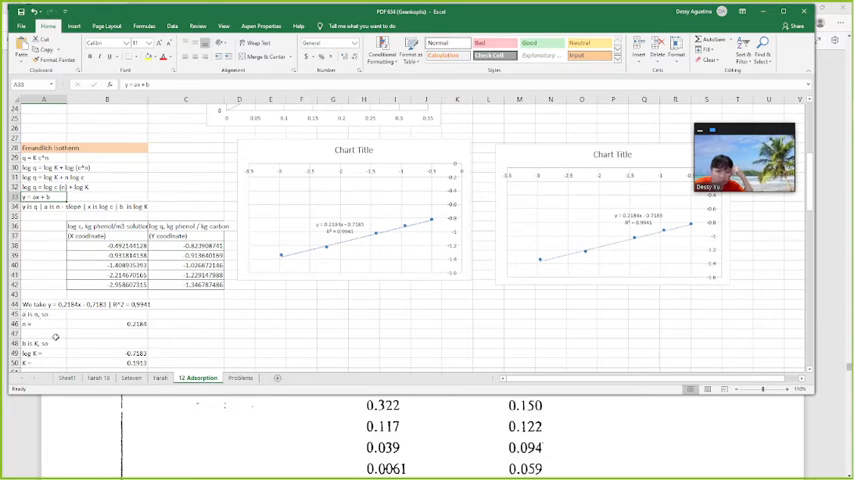
pyautogui.click(40, 324)
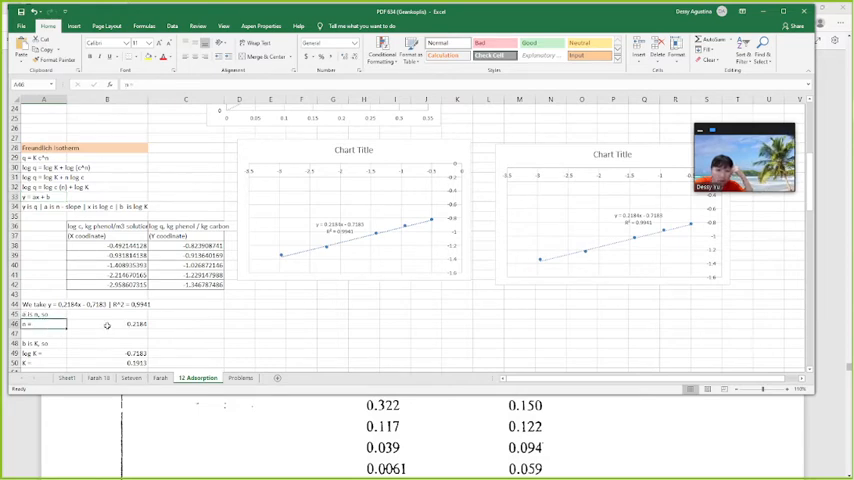
pyautogui.click(108, 324)
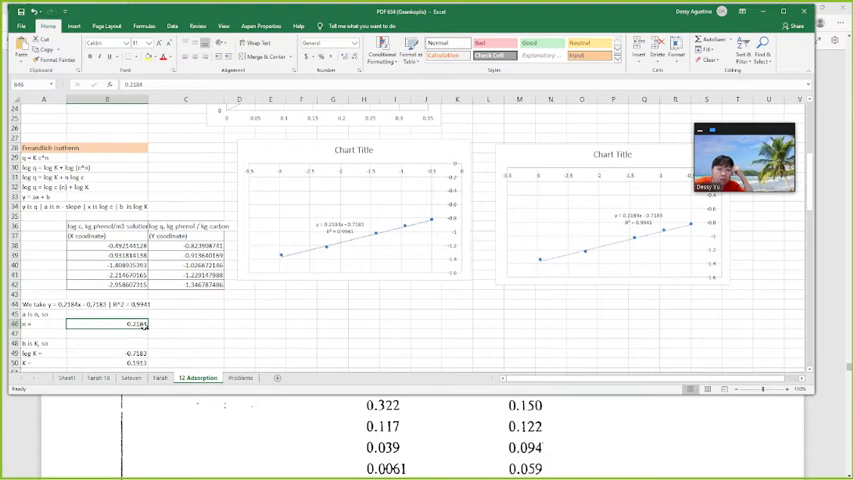
pyautogui.click(186, 324)
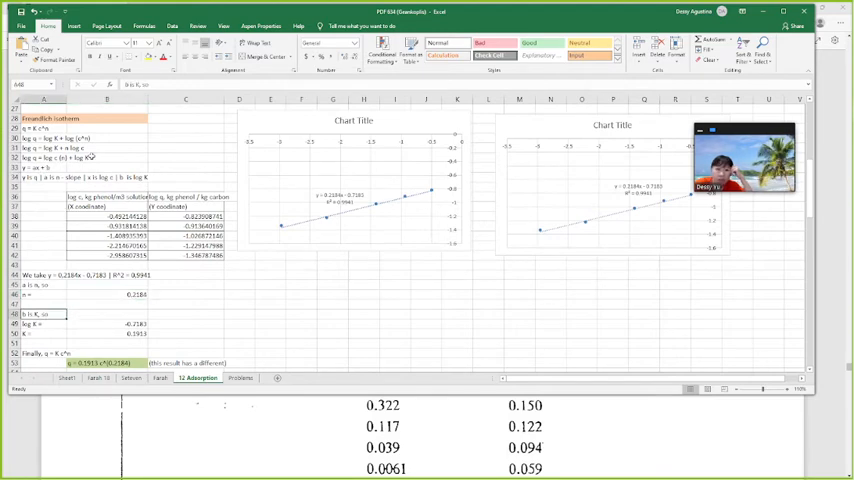
pyautogui.click(42, 324)
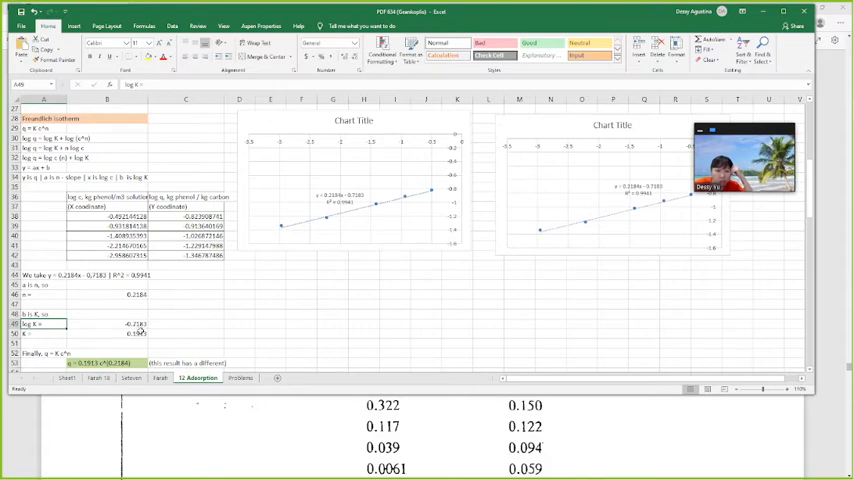
# Step: Compute K as =POWER(10, intercept) from the fitted log K value
pyautogui.click(108, 332)
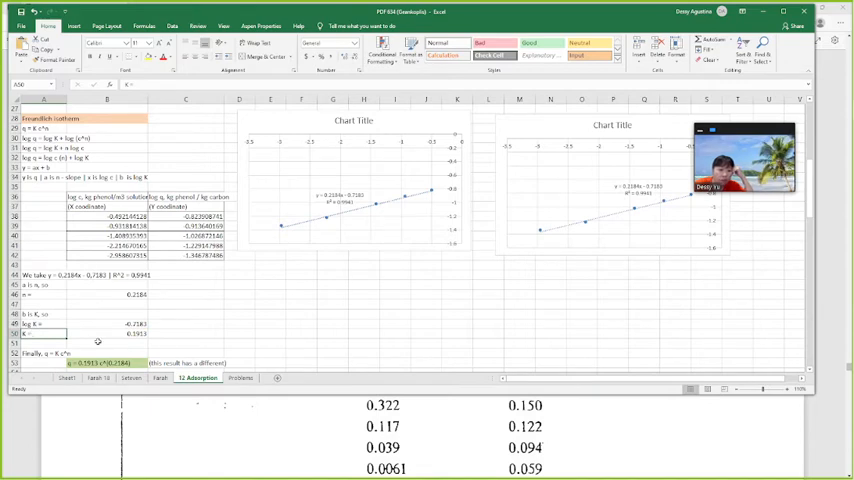
pyautogui.click(108, 332)
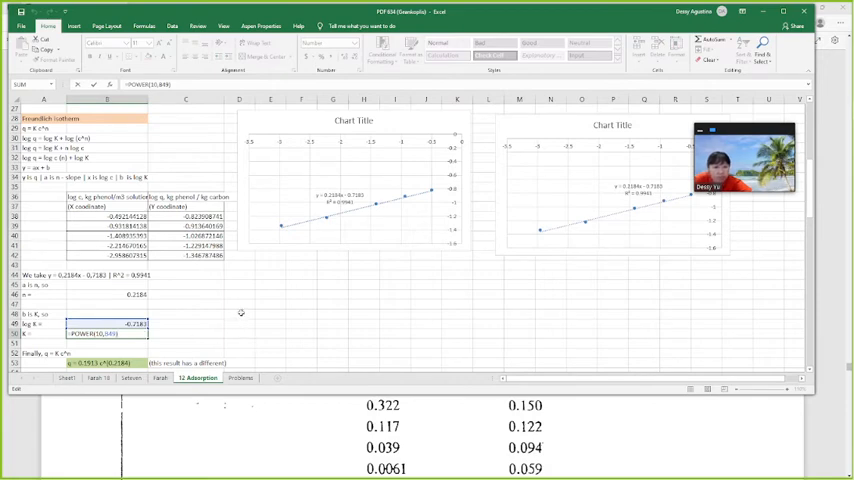
pyautogui.moveTo(234, 304)
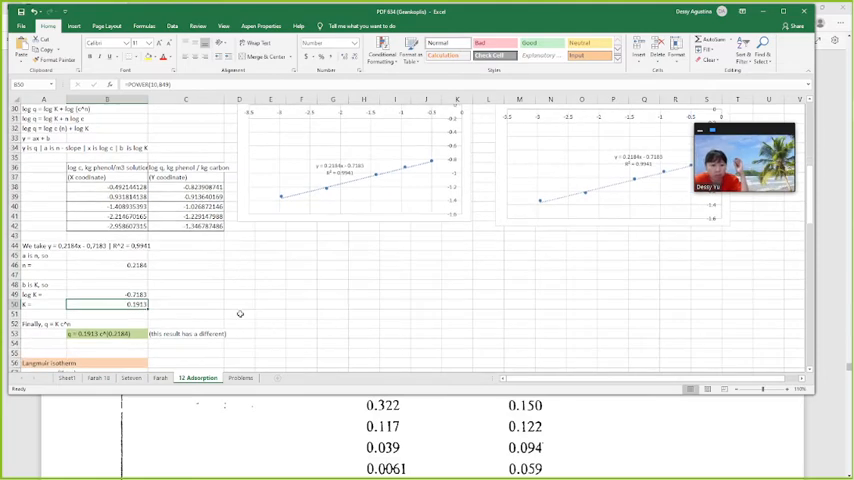
# Step: Scroll the Adsorption sheet around the Freundlich results before switching to the textbook PDF
pyautogui.scroll(3)
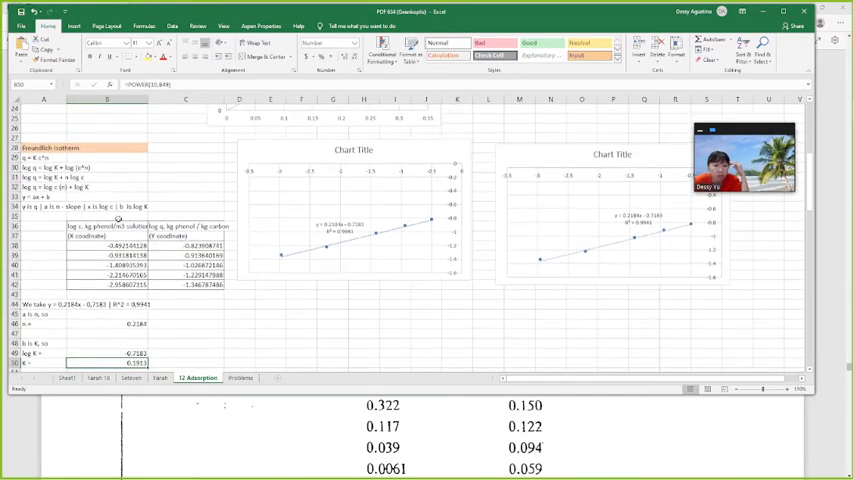
pyautogui.scroll(-3)
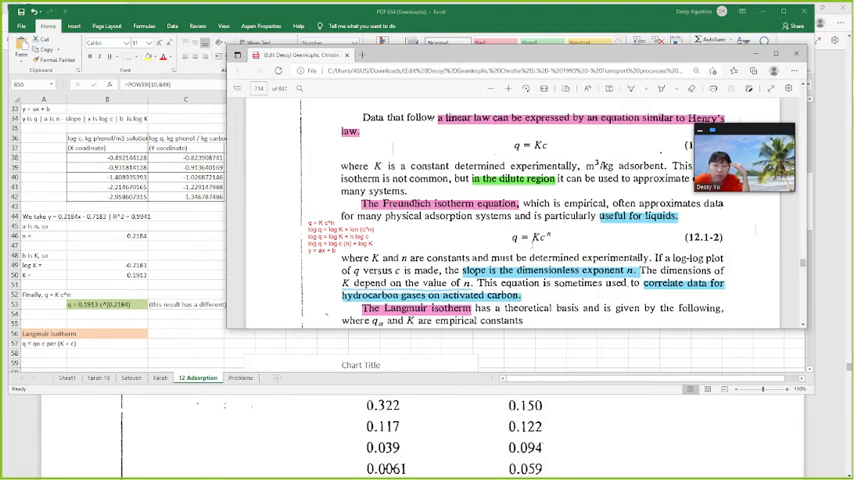
# Step: Scroll the PDF past the Langmuir equation and Table 12.1-1 to the Solution paragraph with q = 0.199c^0.229
pyautogui.scroll(-3)
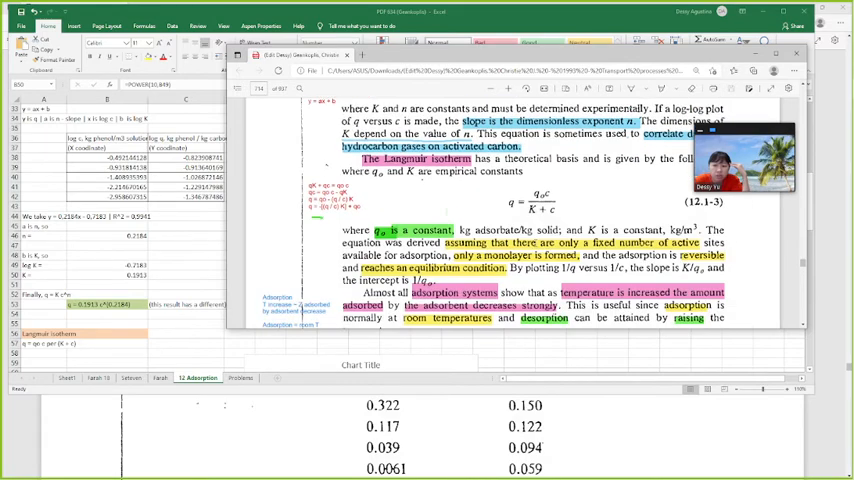
pyautogui.scroll(-3)
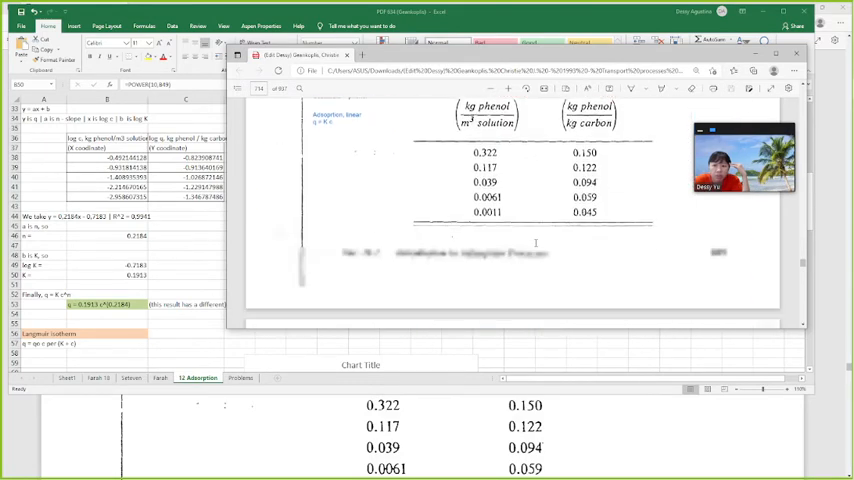
pyautogui.scroll(-3)
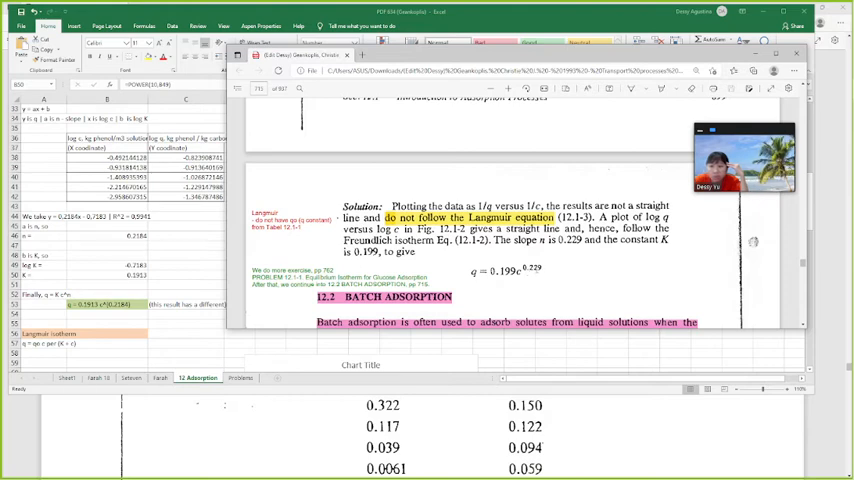
pyautogui.moveTo(600, 268)
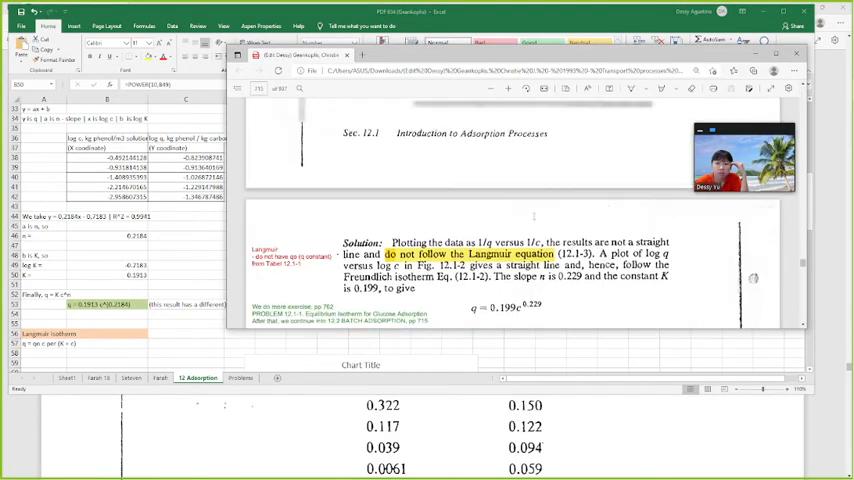
# Step: Scroll the PDF to problem 12.2-1 on batch adsorption for phenol solution
pyautogui.scroll(3)
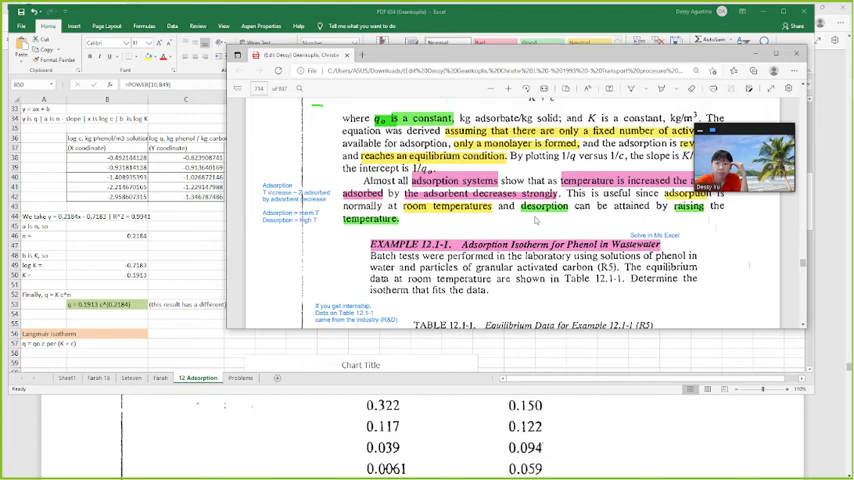
pyautogui.scroll(3)
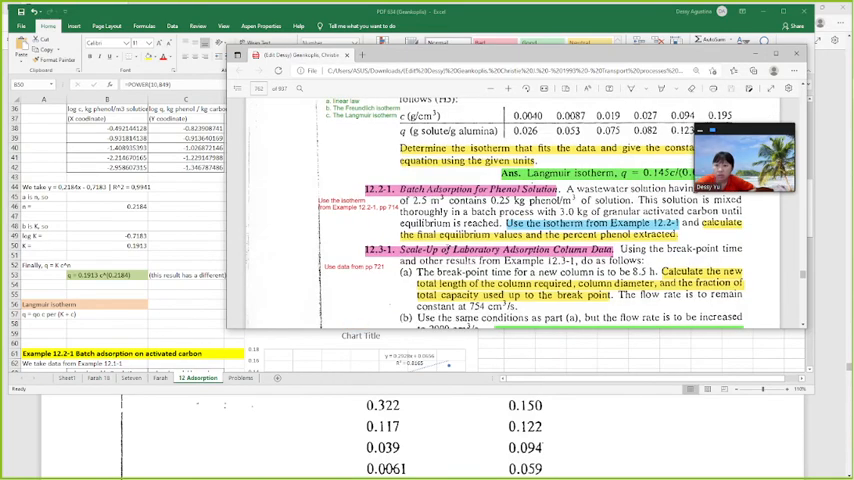
# Step: Scroll the PDF back to equation 12.1-1, the linear isotherm q = Kc
pyautogui.scroll(-3)
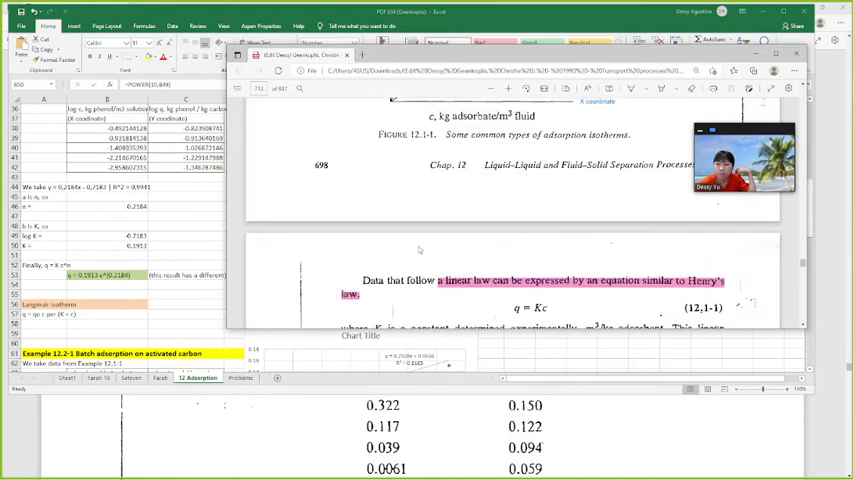
# Step: Scroll through the Freundlich and Langmuir equations 12.1-2 and 12.1-3 down to Table 12.1-1
pyautogui.scroll(-3)
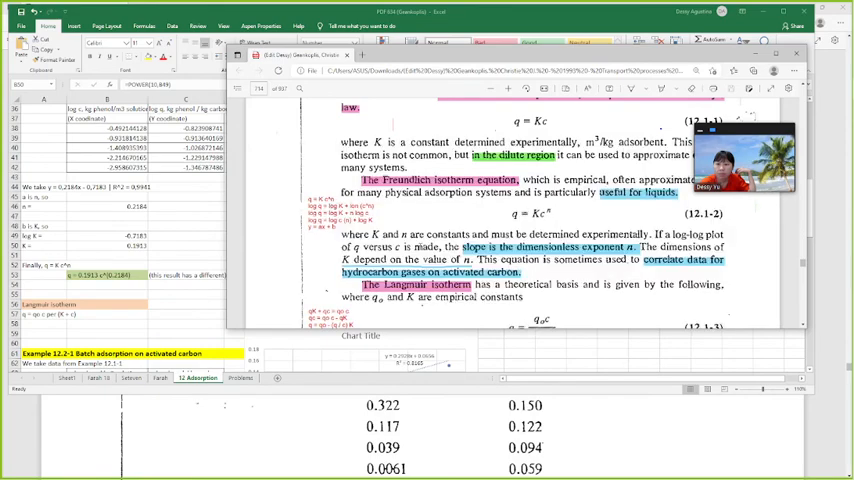
pyautogui.scroll(-3)
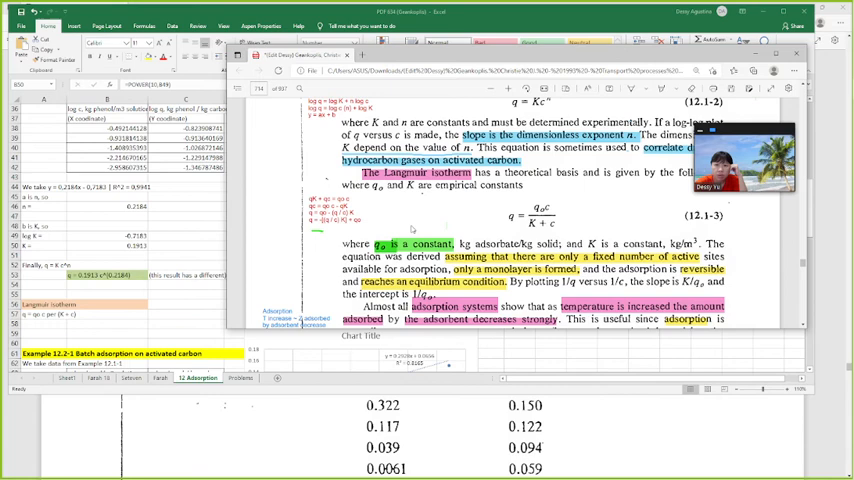
pyautogui.scroll(-3)
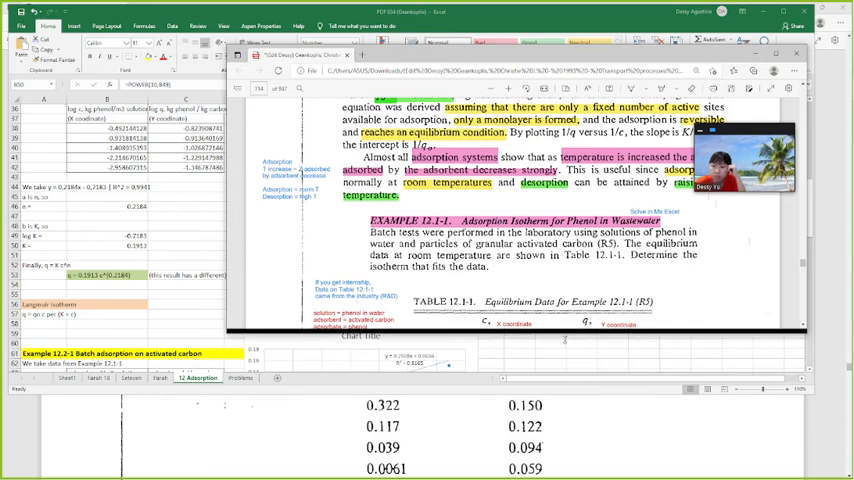
pyautogui.scroll(-3)
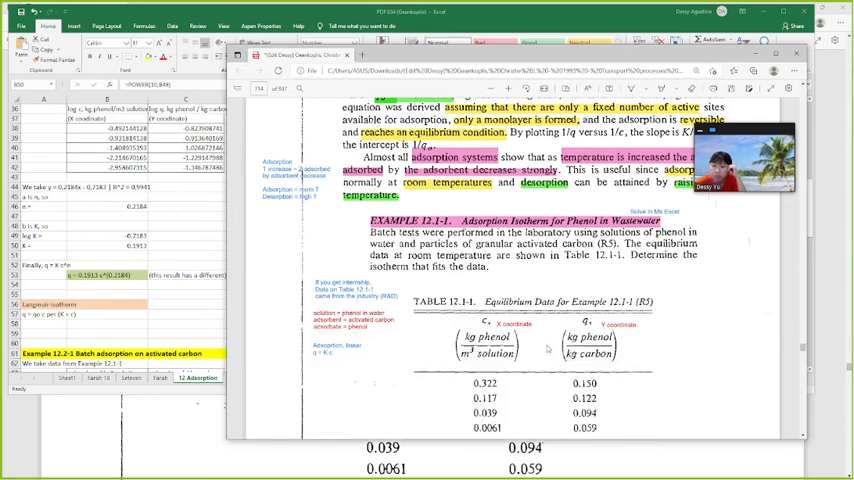
pyautogui.scroll(-3)
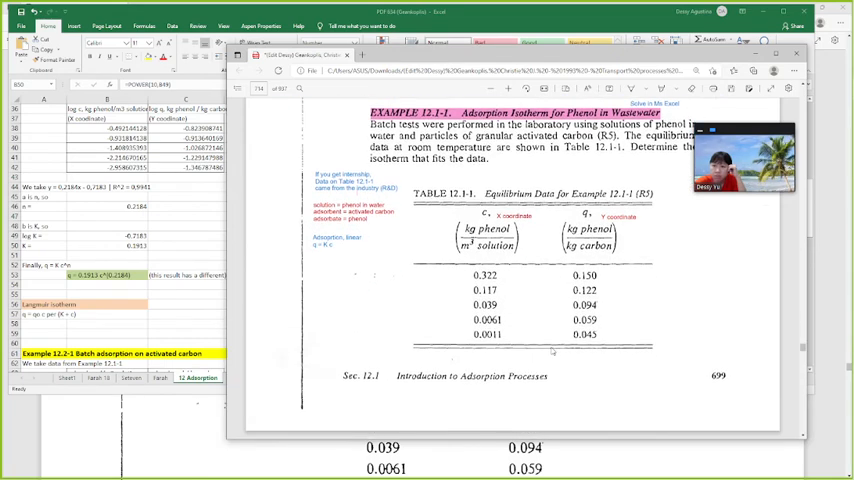
pyautogui.scroll(-3)
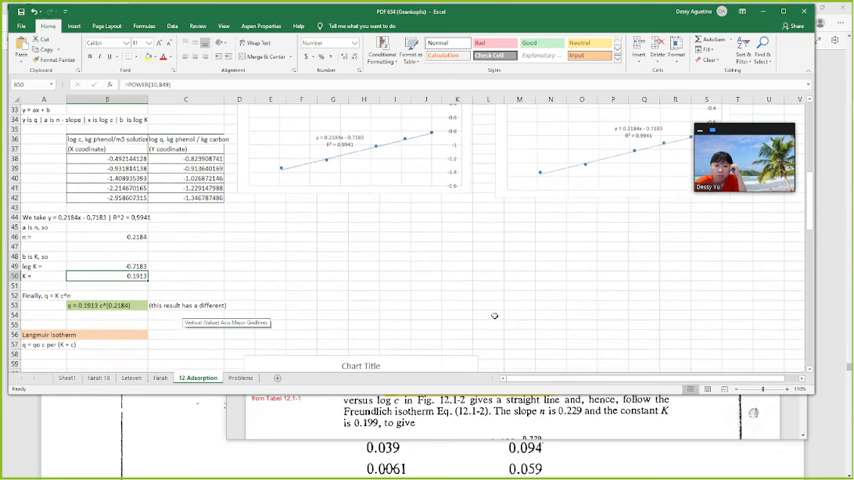
# Step: Scroll the Adsorption sheet to the Langmuir isotherm rows and back
pyautogui.scroll(-3)
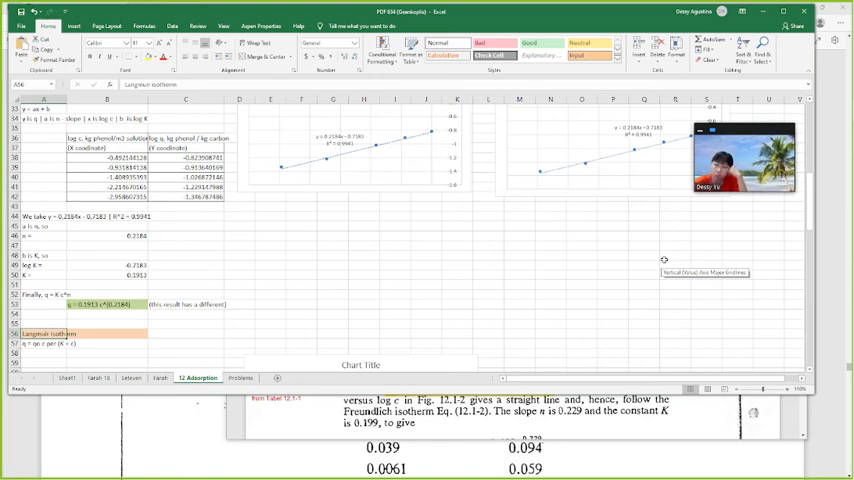
pyautogui.moveTo(580, 248)
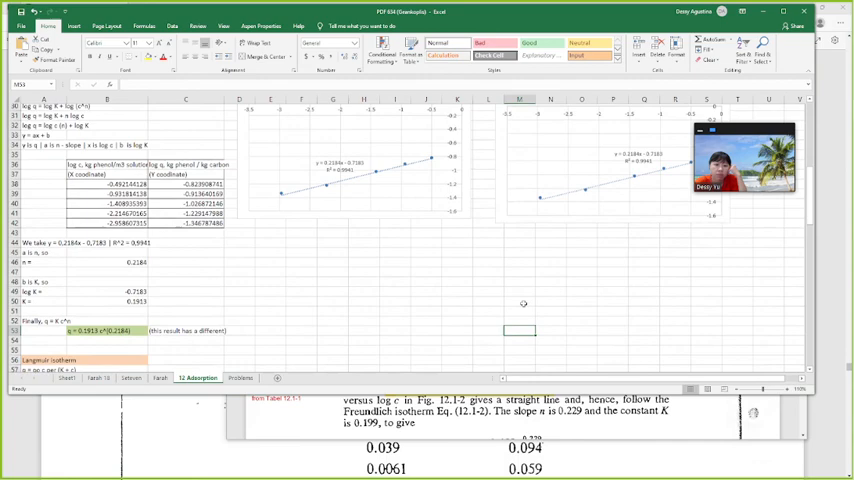
pyautogui.scroll(3)
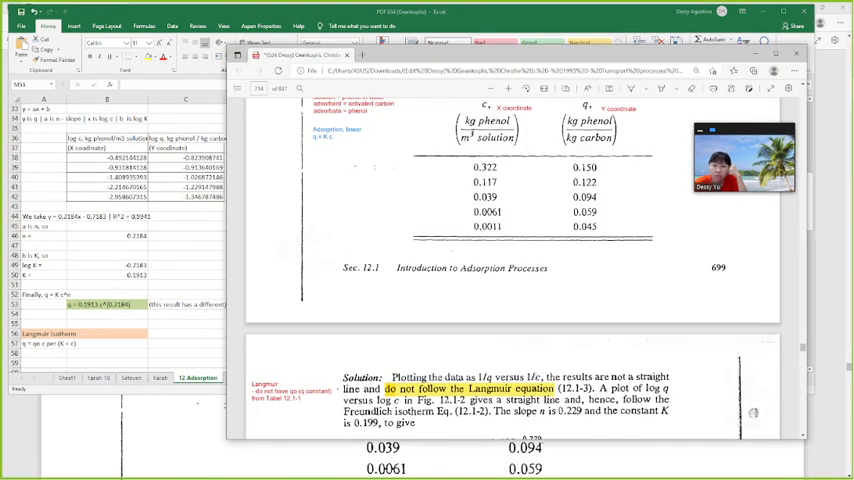
# Step: Scroll the PDF between Table 12.1-1 and section 12.2 Batch Adsorption, stopping on its mass balance equation
pyautogui.scroll(3)
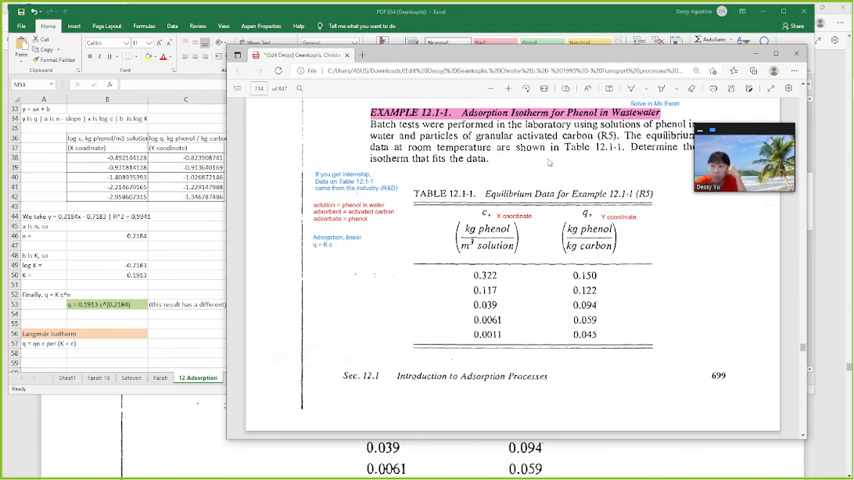
pyautogui.scroll(-3)
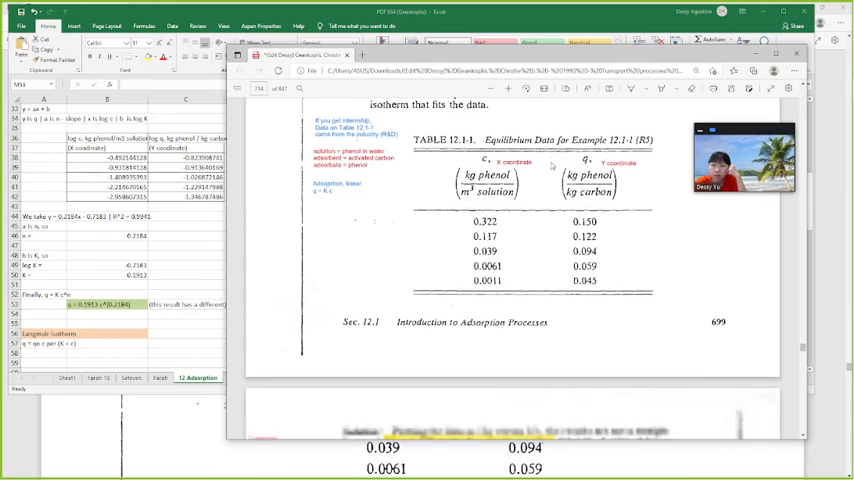
pyautogui.scroll(-3)
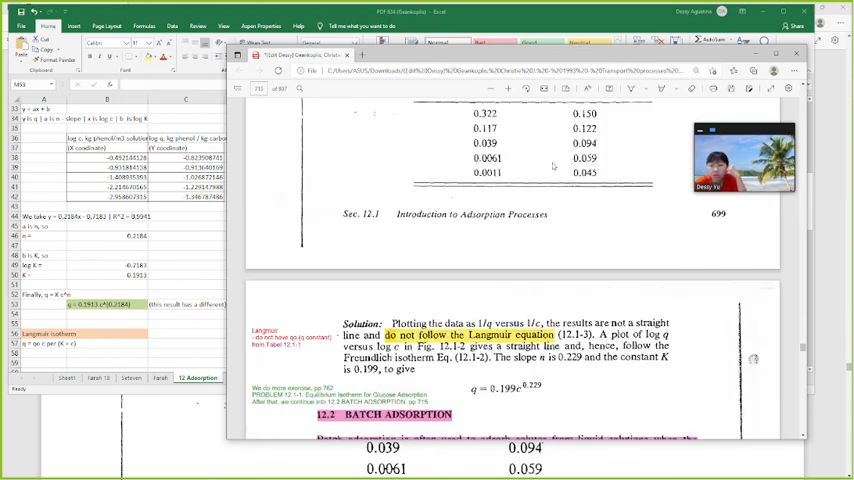
pyautogui.scroll(3)
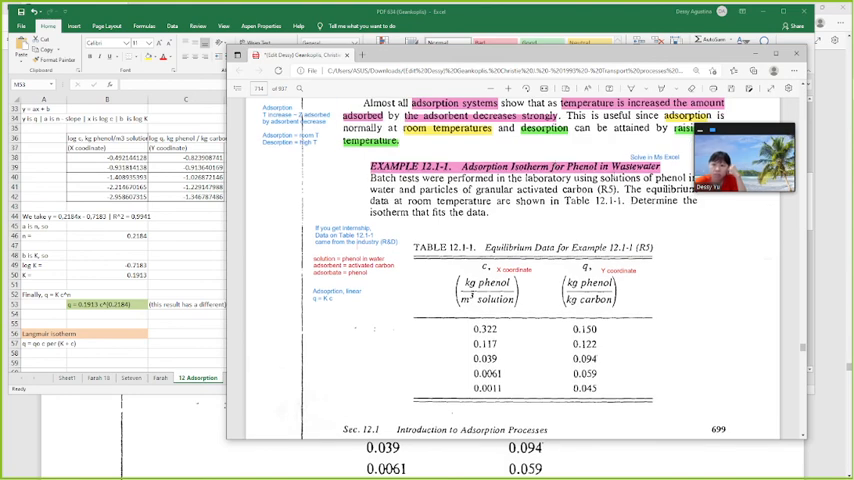
pyautogui.moveTo(680, 278)
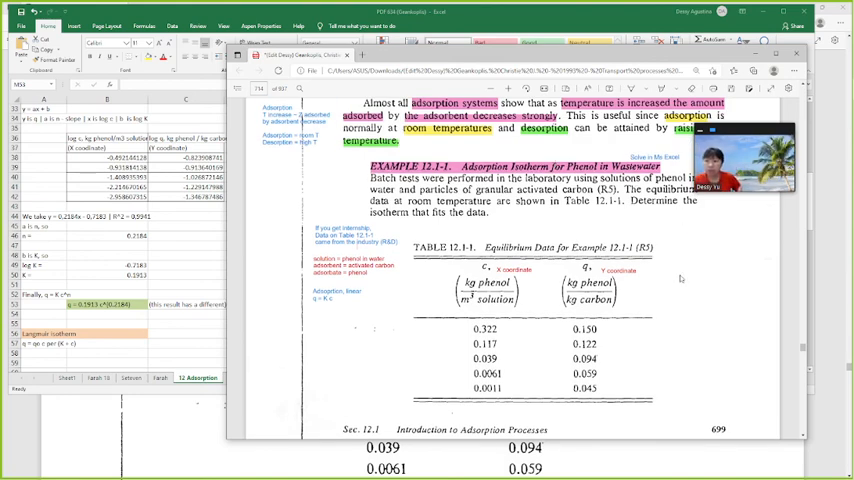
pyautogui.scroll(-3)
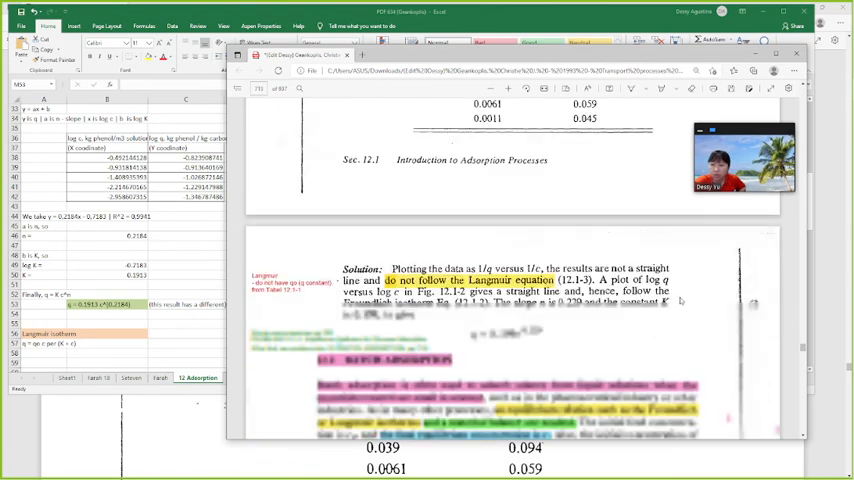
pyautogui.scroll(-3)
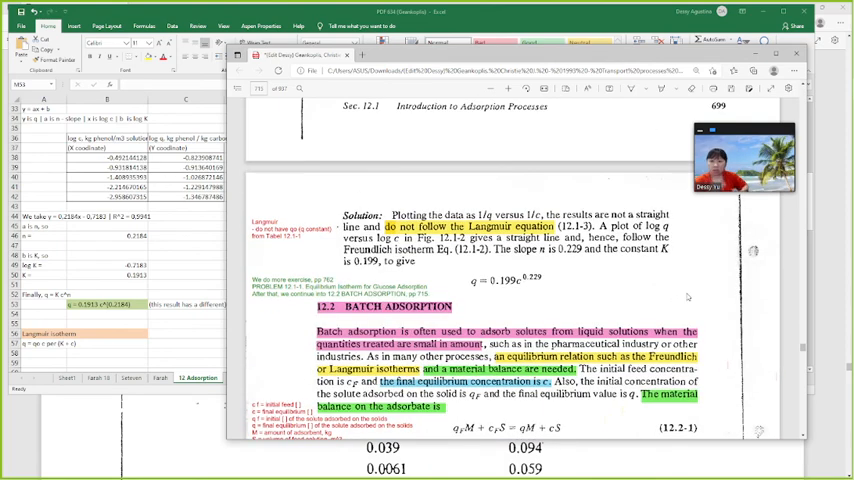